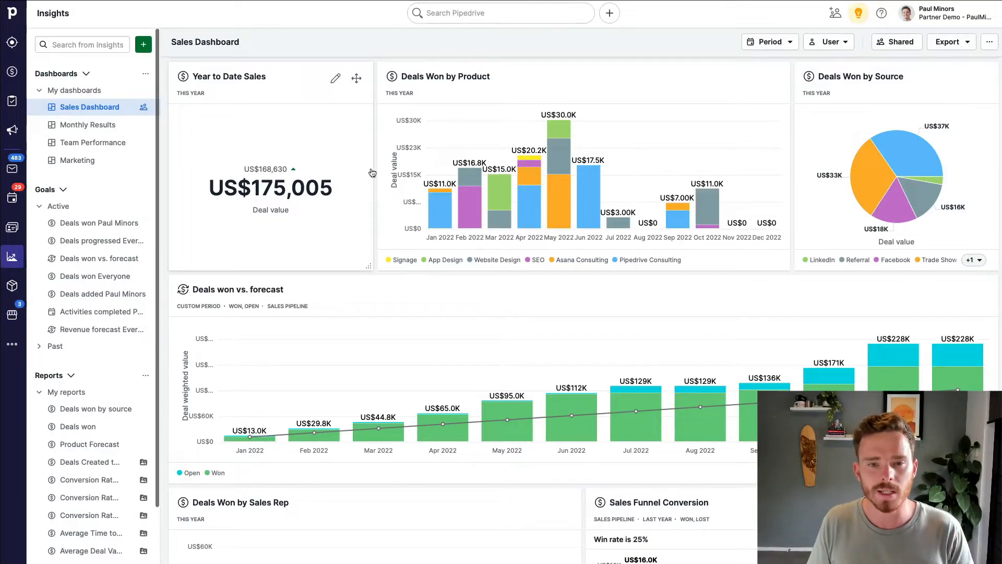
{"action": "mouse_move", "coordinate": [413, 144]}
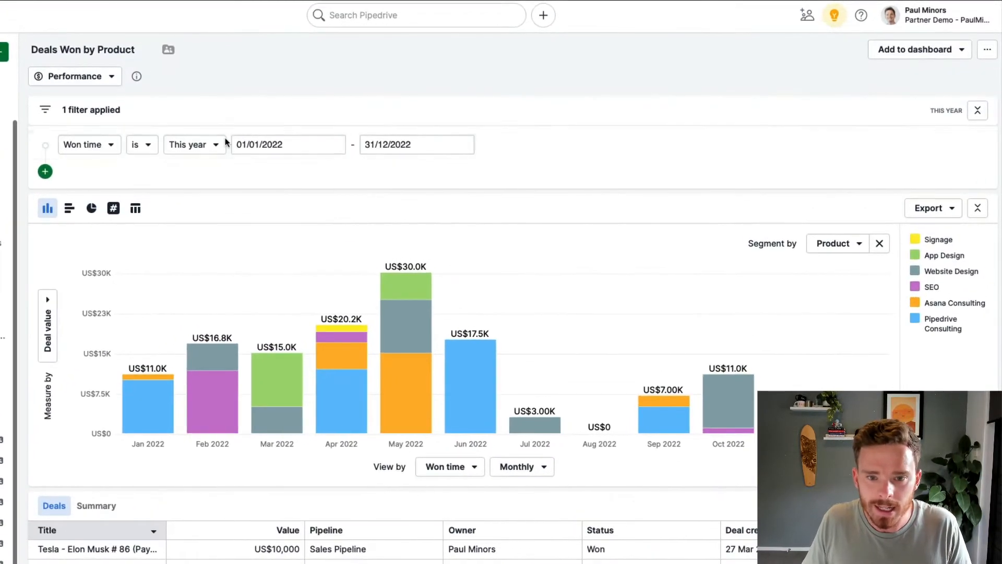
{"action": "mouse_move", "coordinate": [83, 49]}
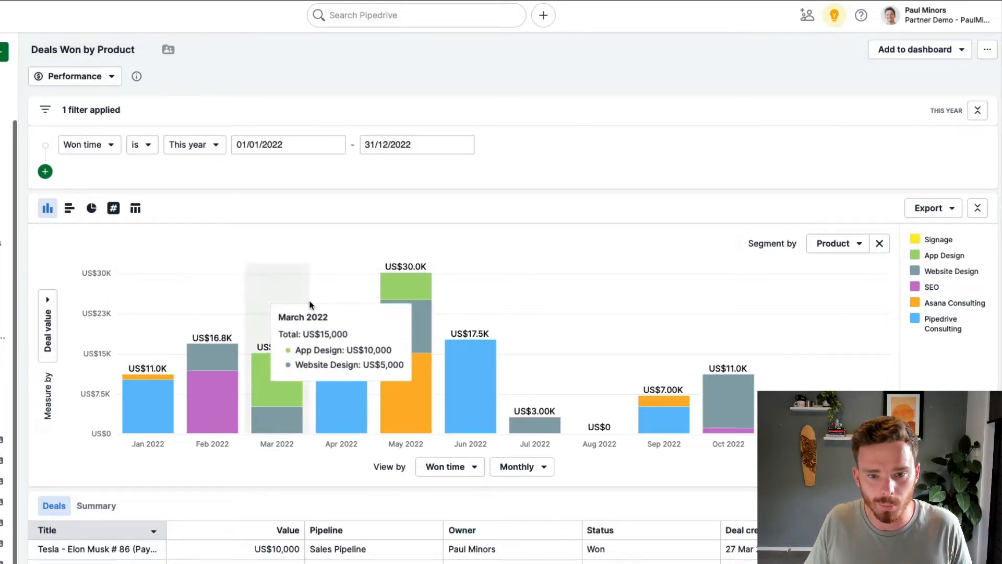
{"action": "mouse_move", "coordinate": [82, 153]}
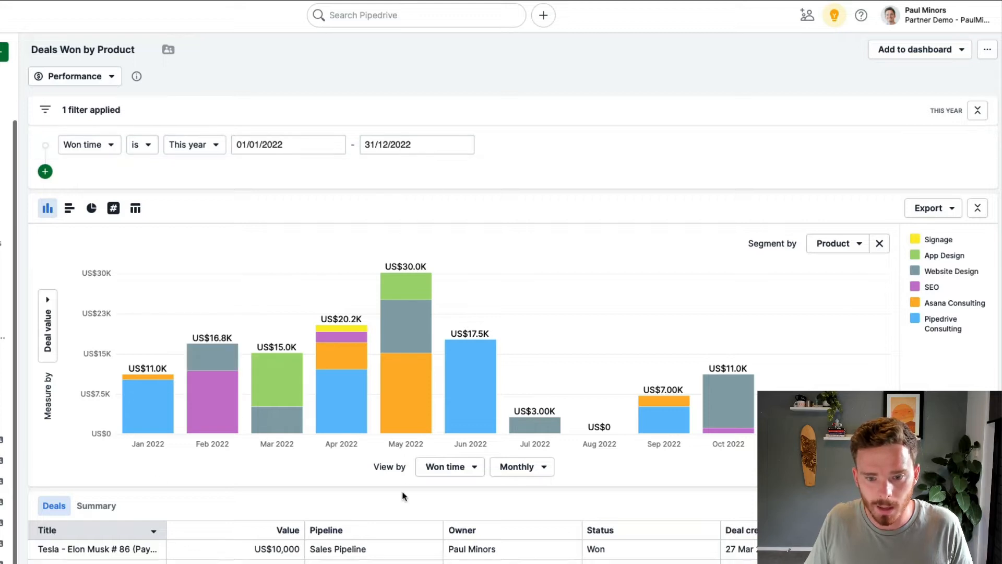
Step: Open the Deals Won by Product report, showing monthly deal value segmented by product
{"action": "left_click", "coordinate": [449, 466]}
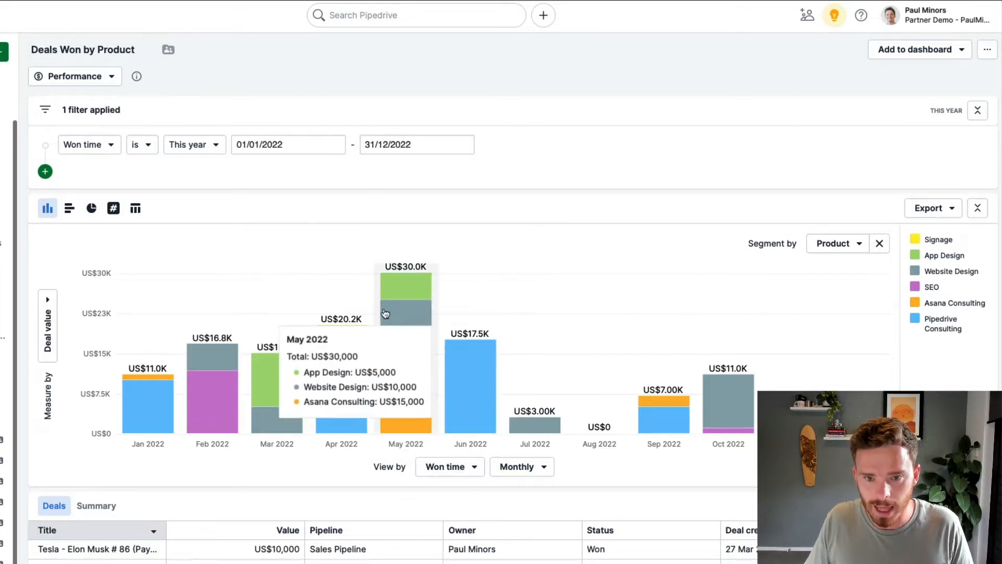
{"action": "left_click", "coordinate": [47, 298]}
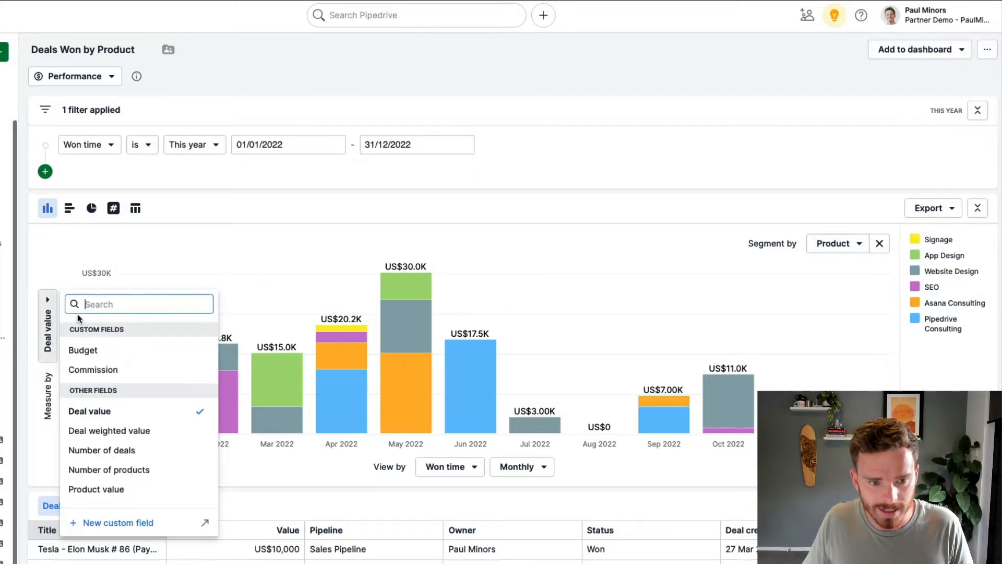
{"action": "mouse_move", "coordinate": [89, 411]}
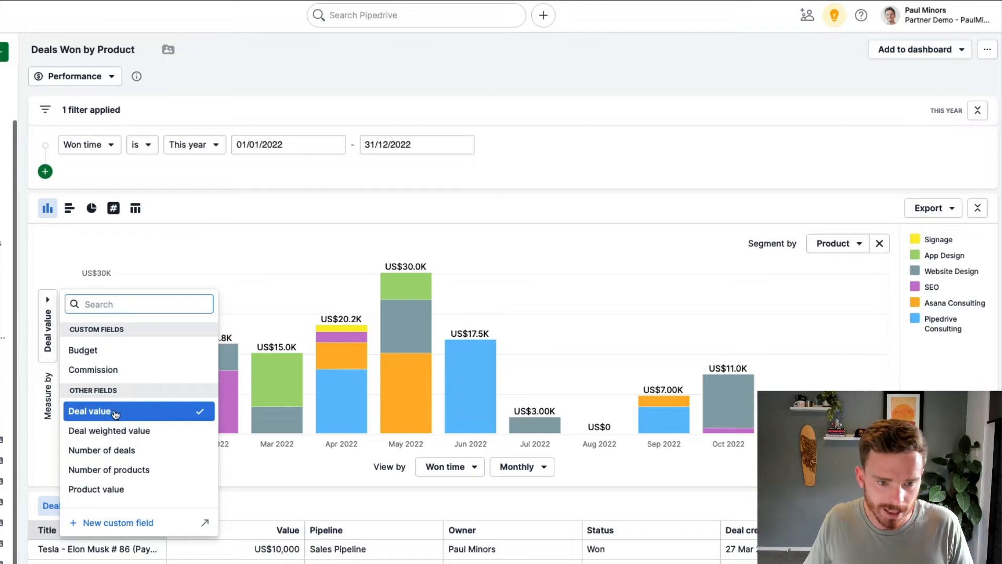
{"action": "mouse_move", "coordinate": [100, 450]}
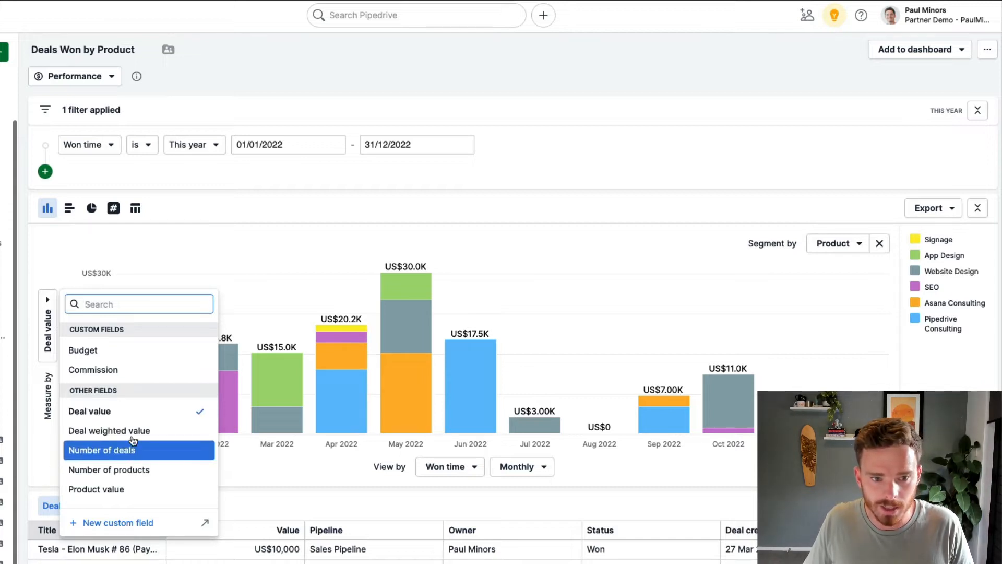
{"action": "mouse_move", "coordinate": [127, 361]}
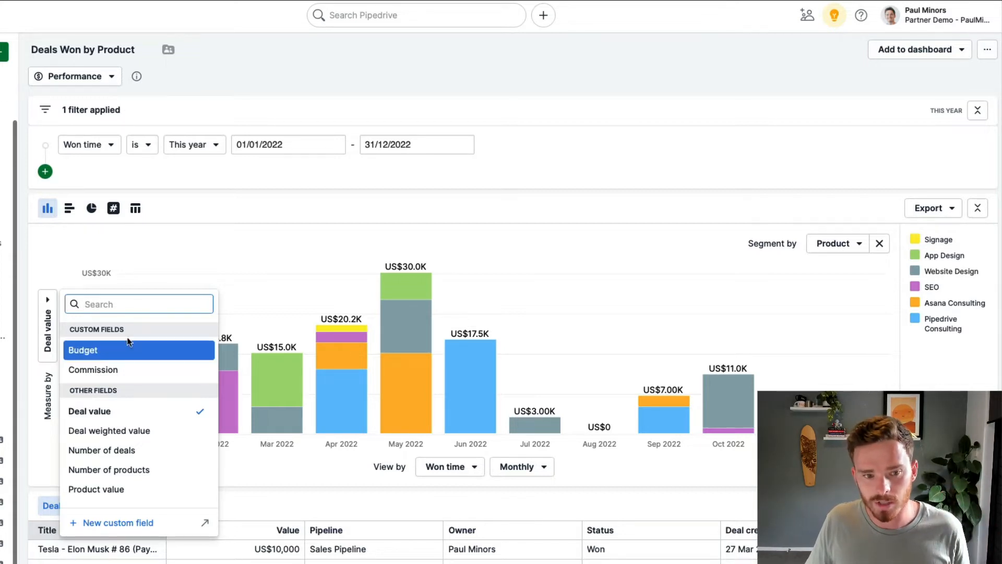
{"action": "mouse_move", "coordinate": [133, 356]}
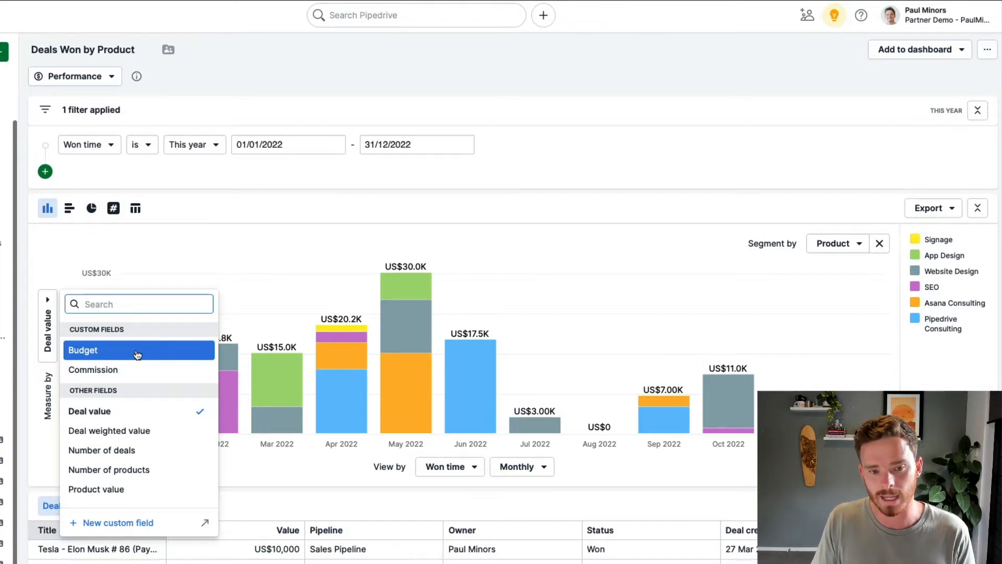
{"action": "mouse_move", "coordinate": [576, 242]}
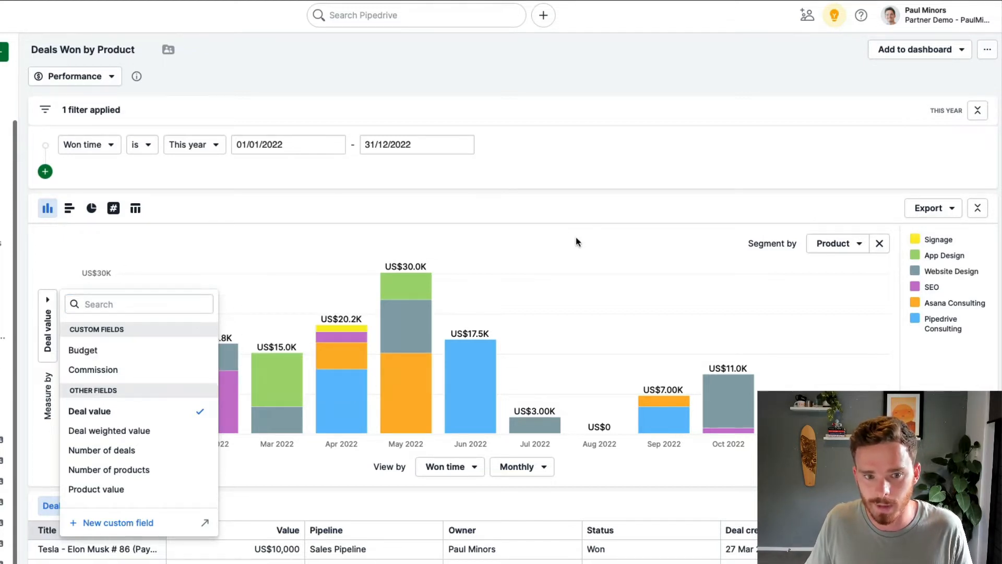
Step: Browse the full Segment by field list, leaving Product as the segment
{"action": "left_click", "coordinate": [838, 244]}
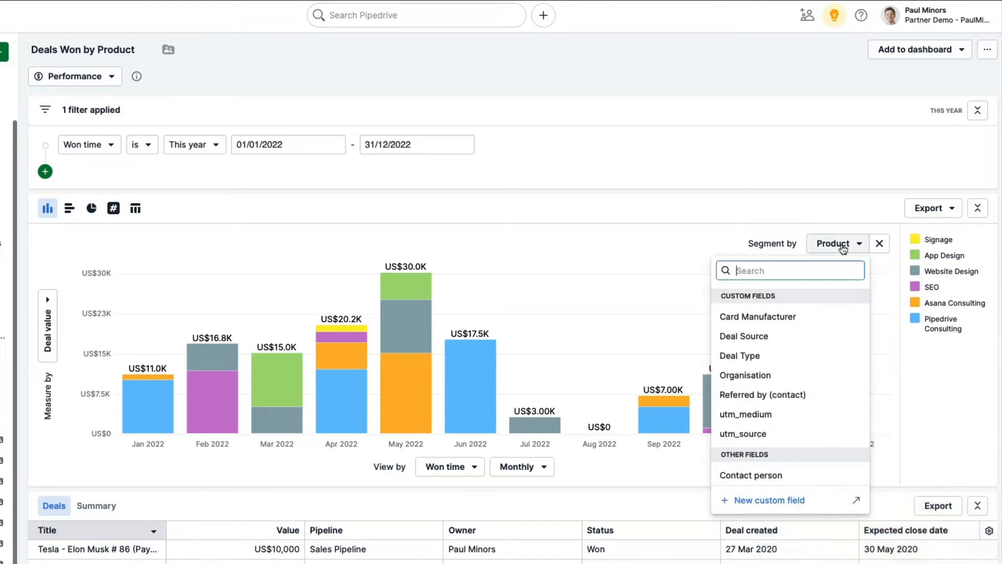
{"action": "mouse_move", "coordinate": [813, 310]}
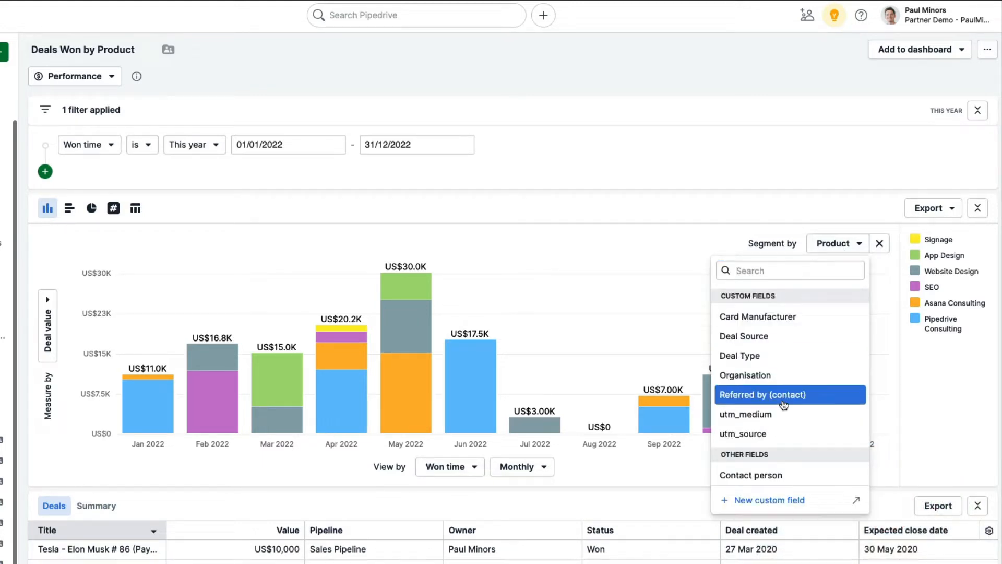
{"action": "scroll", "scroll_direction": "down", "scroll_amount": 3}
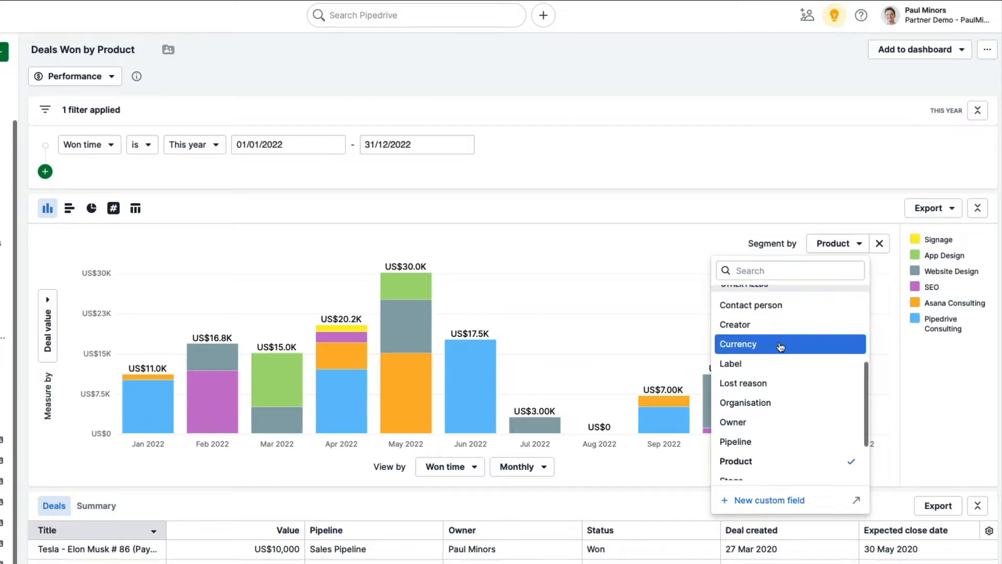
{"action": "scroll", "scroll_direction": "down", "scroll_amount": 3}
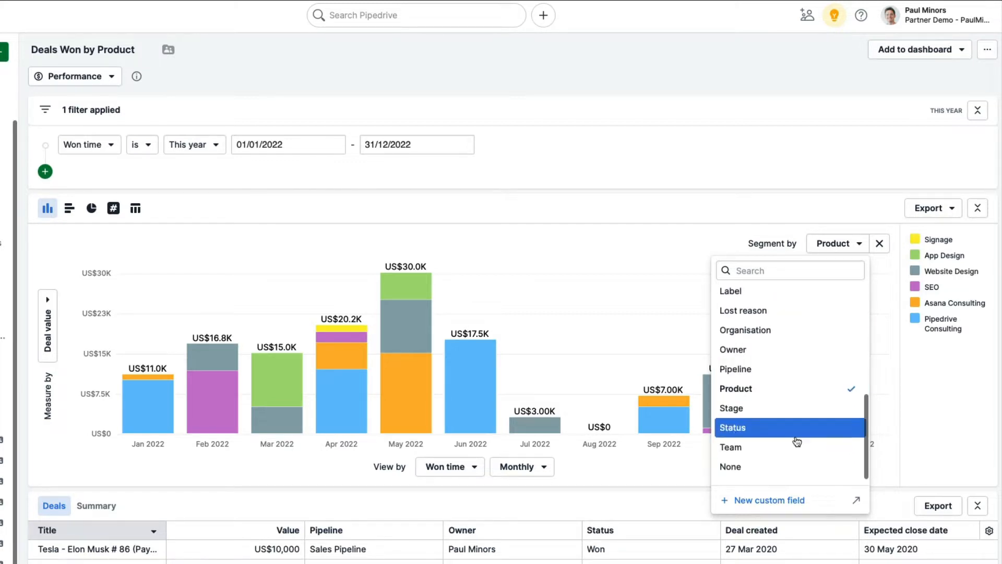
{"action": "scroll", "scroll_direction": "down", "scroll_amount": 3}
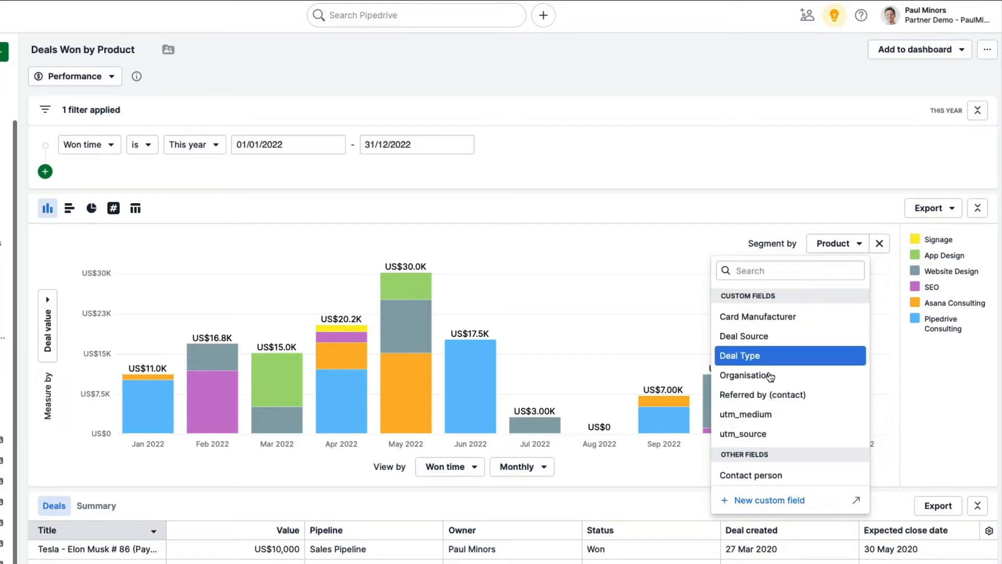
{"action": "mouse_move", "coordinate": [792, 335]}
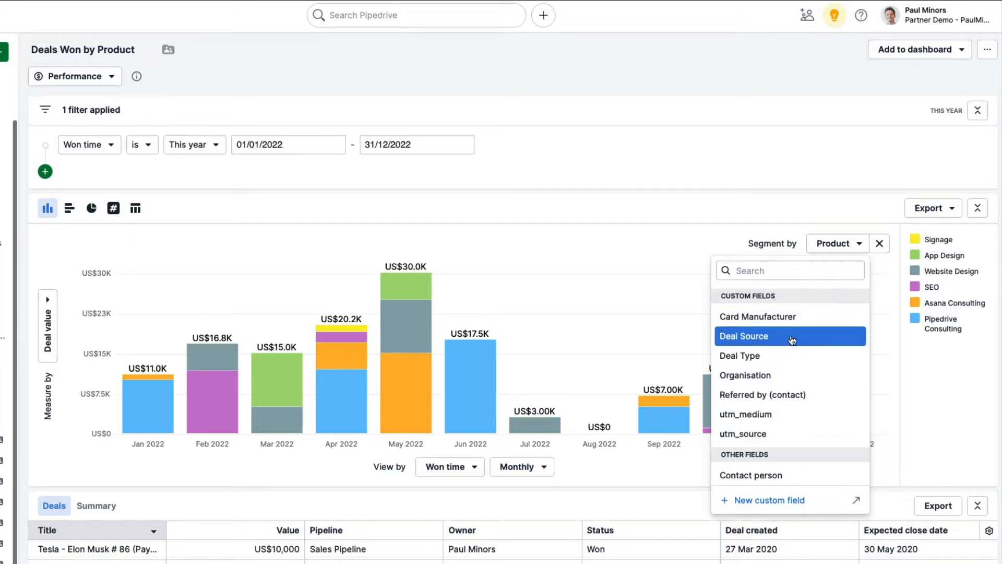
{"action": "mouse_move", "coordinate": [780, 328]}
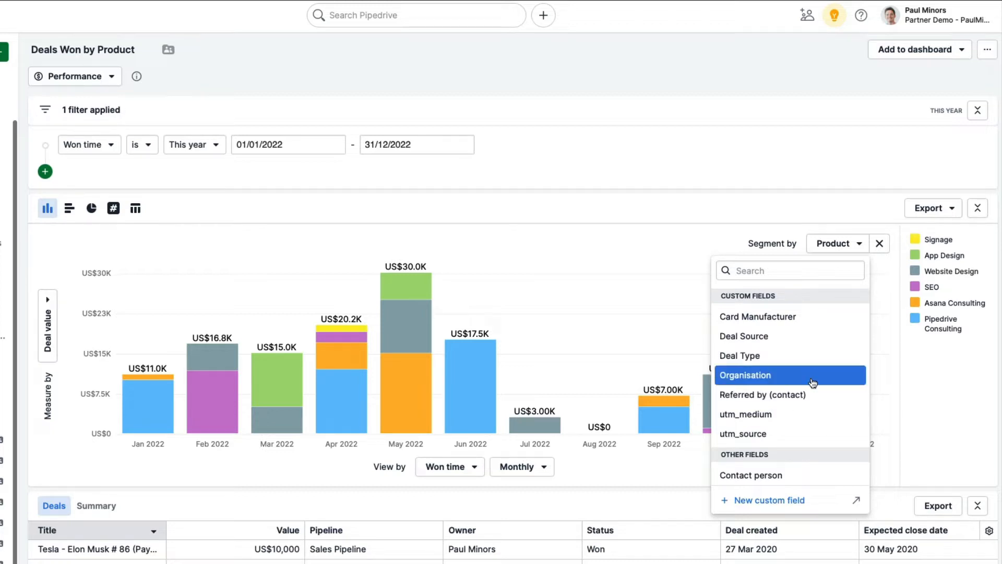
{"action": "mouse_move", "coordinate": [798, 394]}
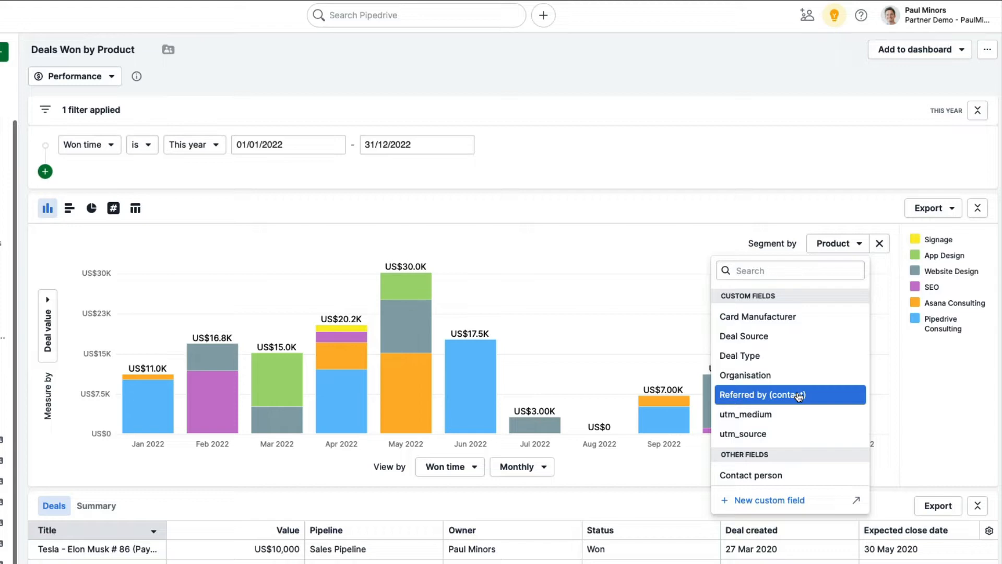
{"action": "mouse_move", "coordinate": [624, 183]}
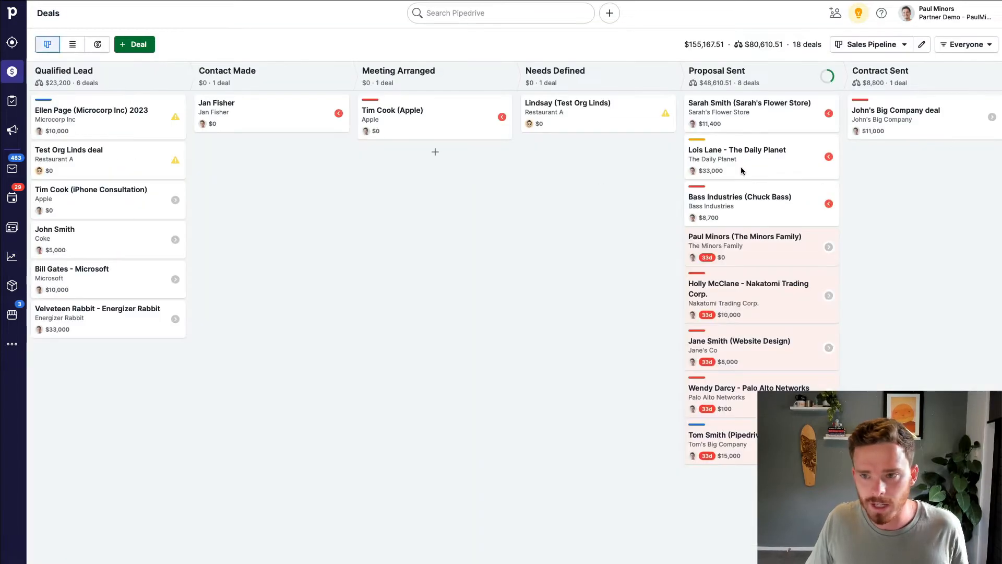
Step: Open the Bruce Wayne – Wayne Enterprises deal and view its Deal Type and Deal Source details
{"action": "left_click", "coordinate": [965, 44]}
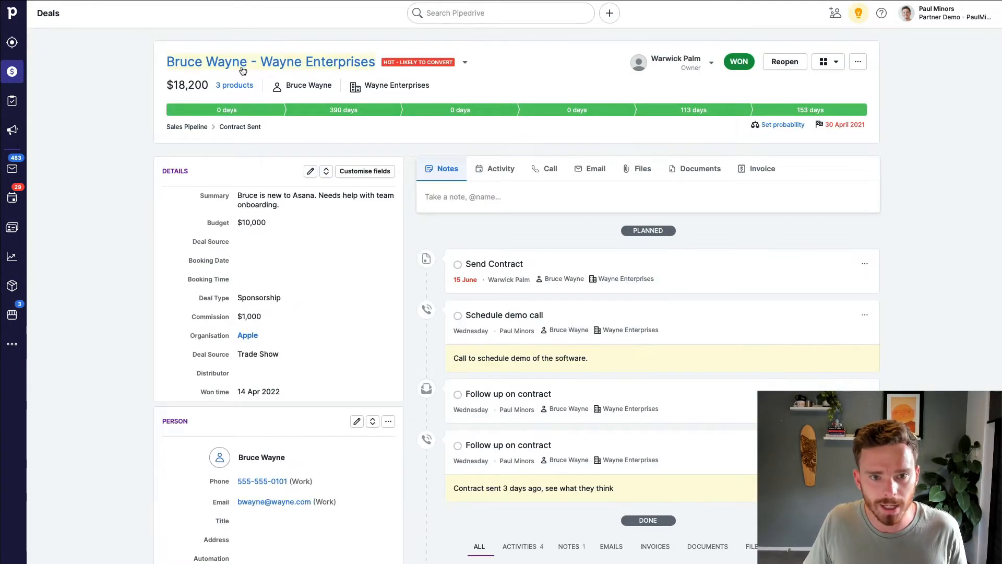
{"action": "mouse_move", "coordinate": [313, 199]}
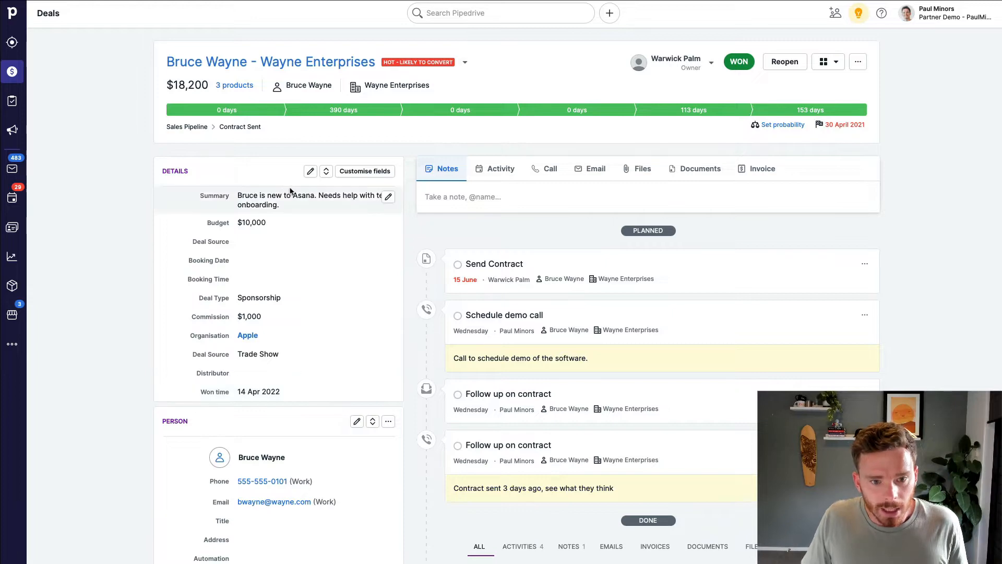
{"action": "scroll", "scroll_direction": "down", "scroll_amount": 3}
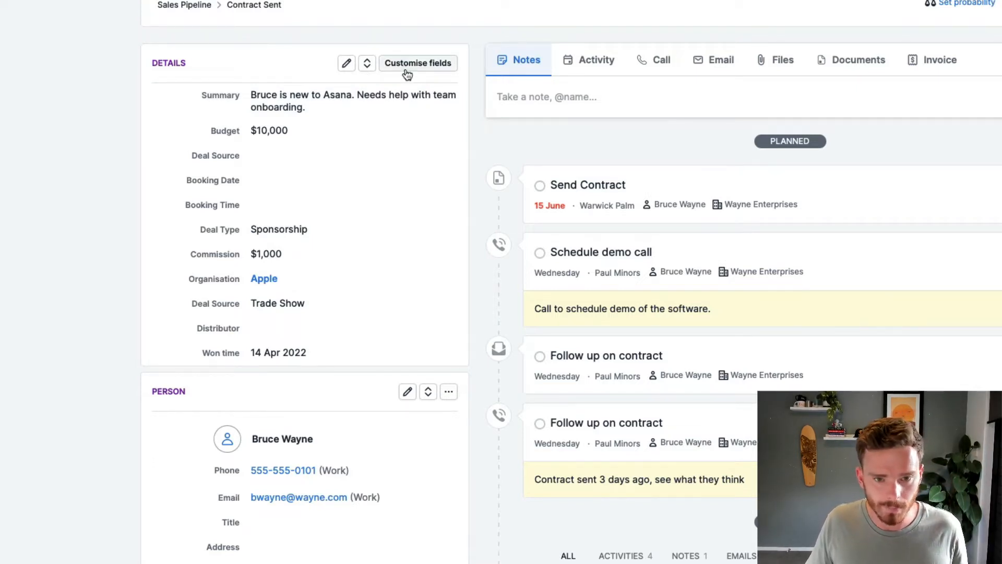
Step: Create a deal field named COGS with the Monetary field type
{"action": "left_click", "coordinate": [417, 63]}
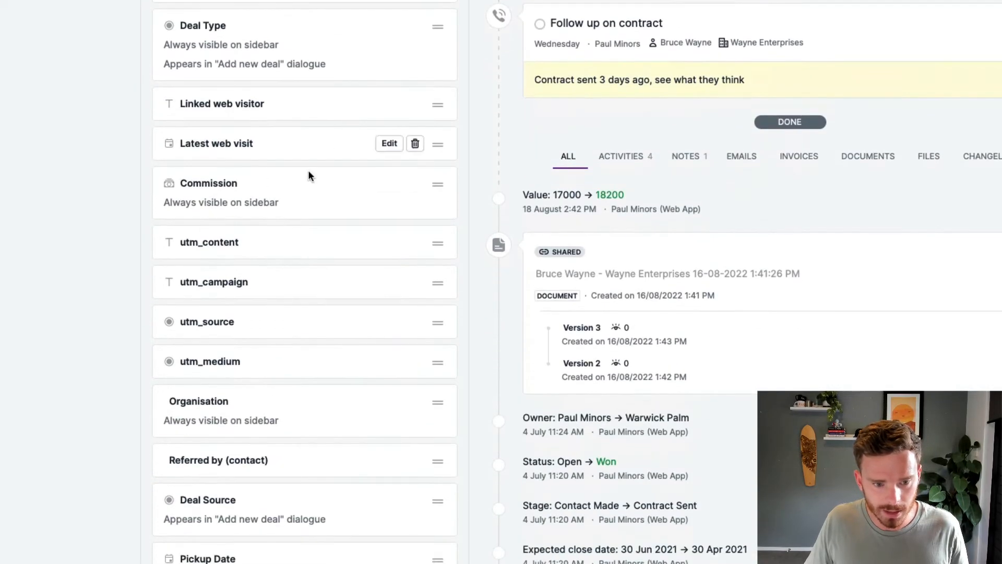
{"action": "scroll", "scroll_direction": "down", "scroll_amount": 3}
{"action": "type", "text": "CO"}
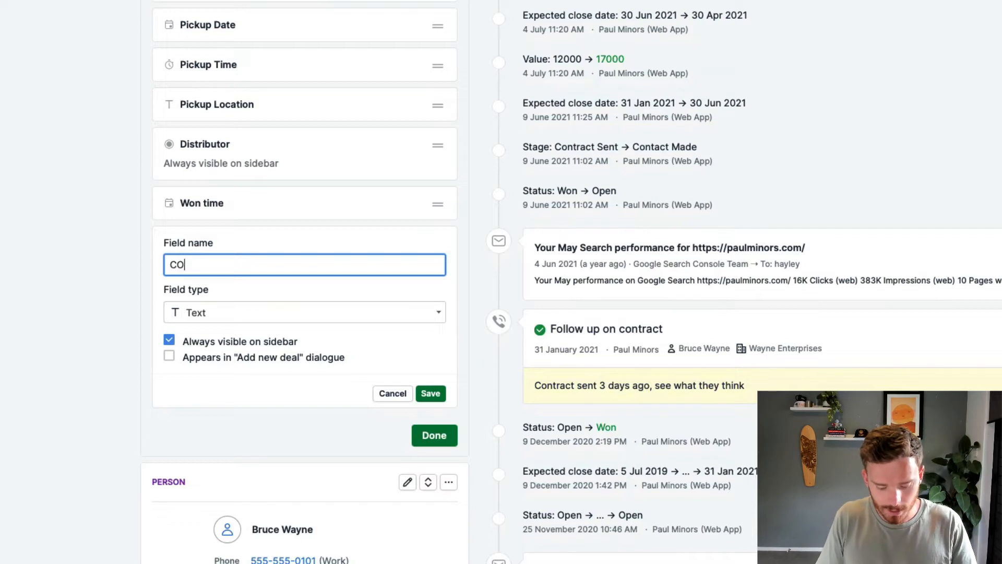
{"action": "left_click", "coordinate": [303, 313]}
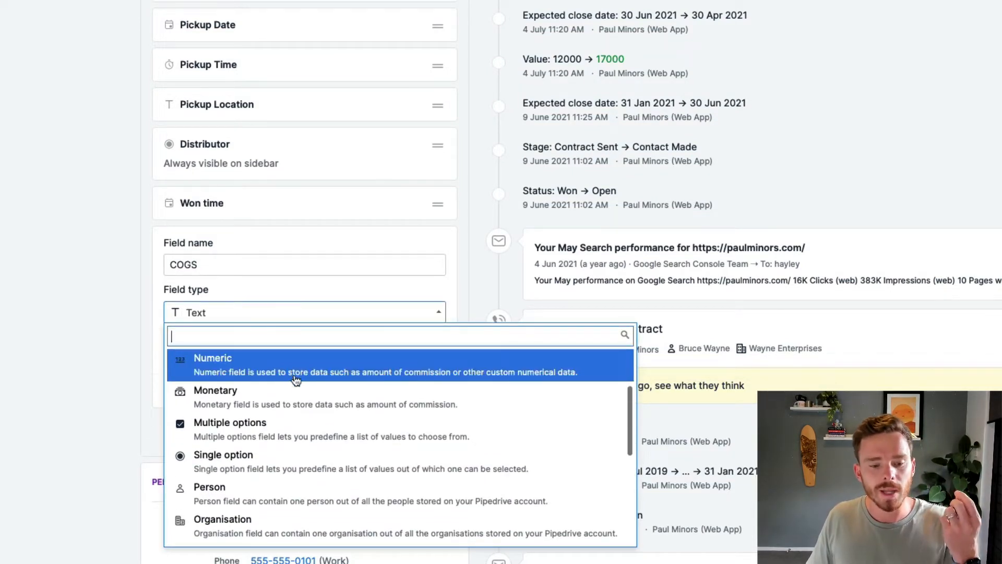
{"action": "scroll", "scroll_direction": "down", "scroll_amount": 3}
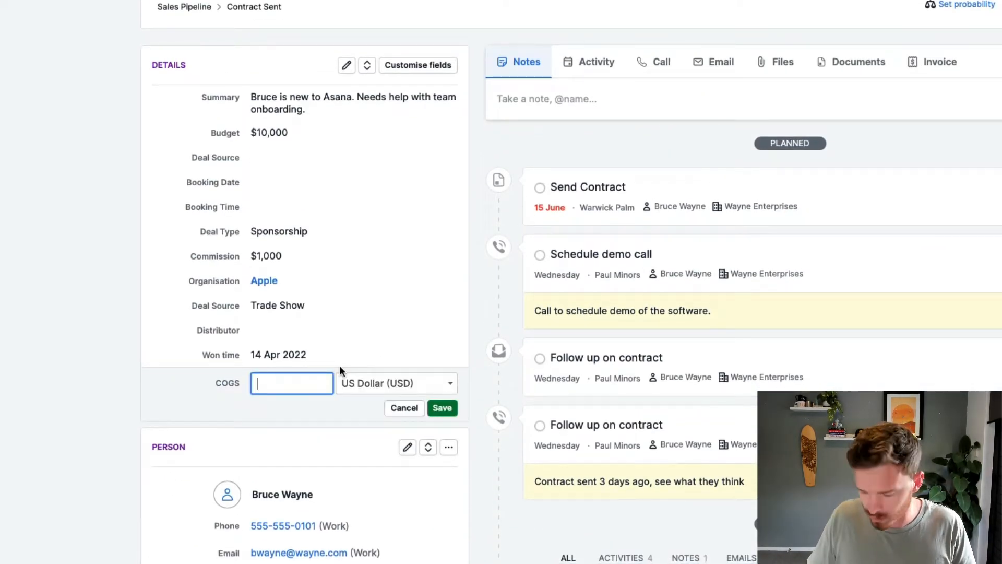
Step: Save $5,000 as the Bruce Wayne deal's COGS value
{"action": "type", "text": "5,000"}
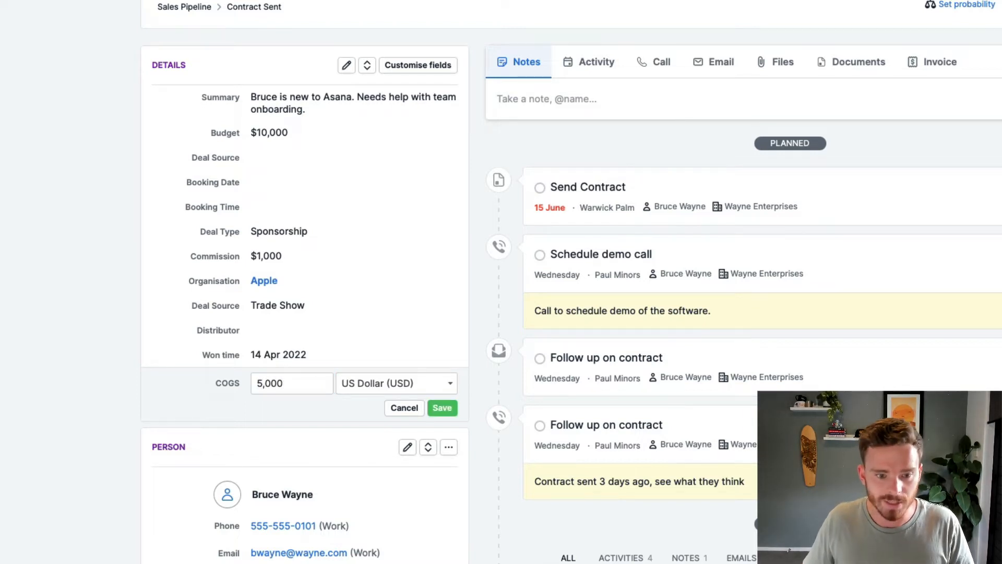
{"action": "left_click", "coordinate": [442, 407]}
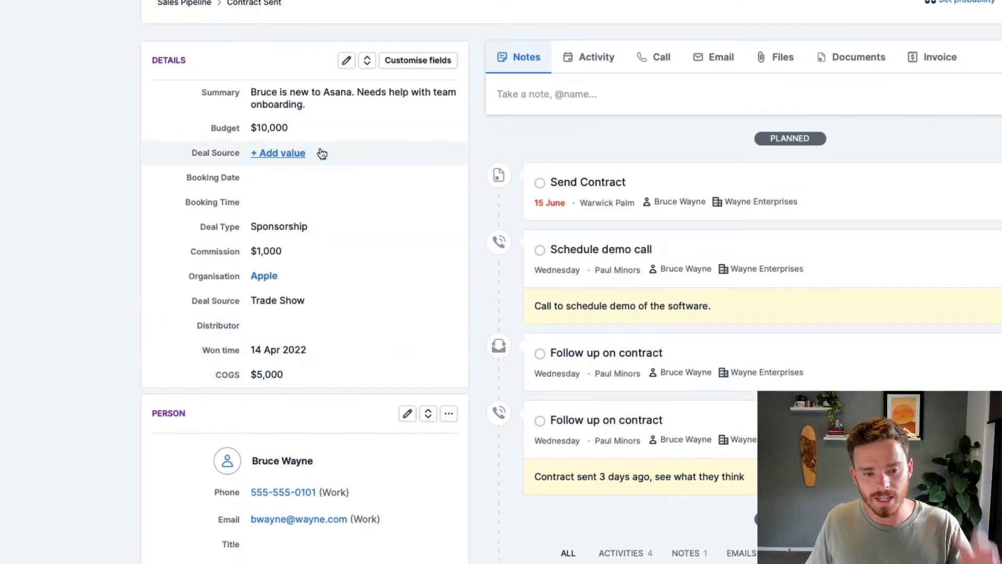
{"action": "mouse_move", "coordinate": [384, 332]}
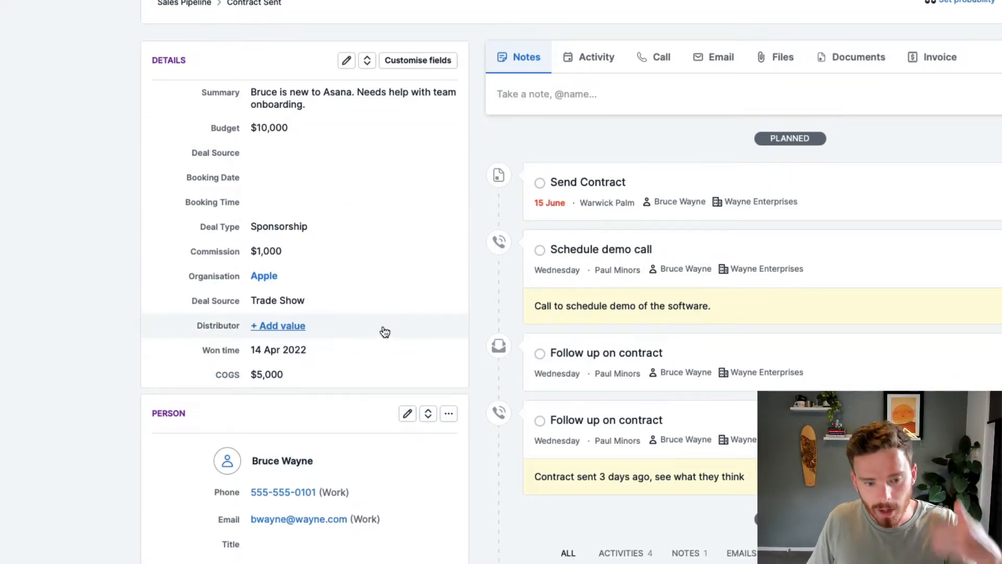
{"action": "mouse_move", "coordinate": [432, 73]}
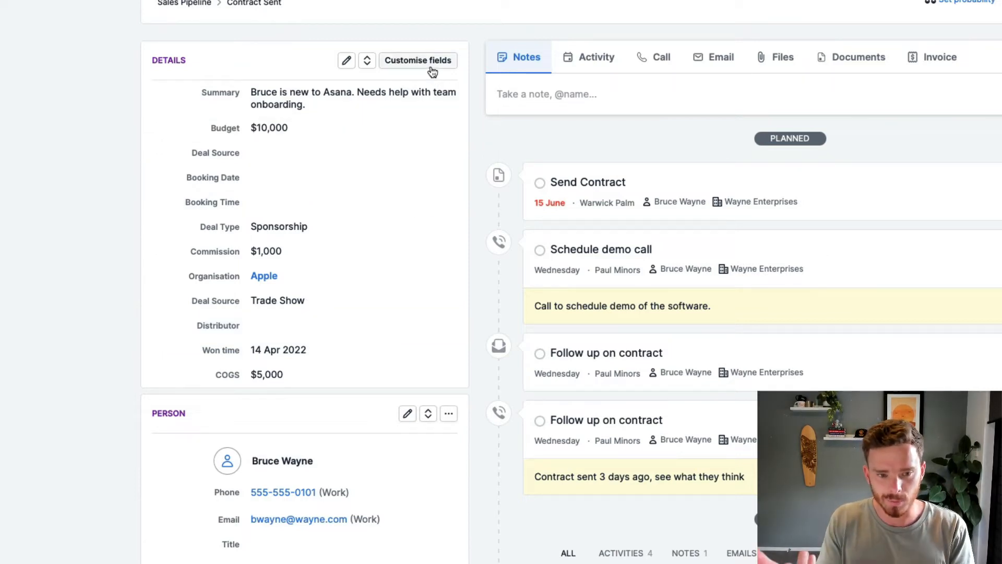
{"action": "mouse_move", "coordinate": [322, 369]}
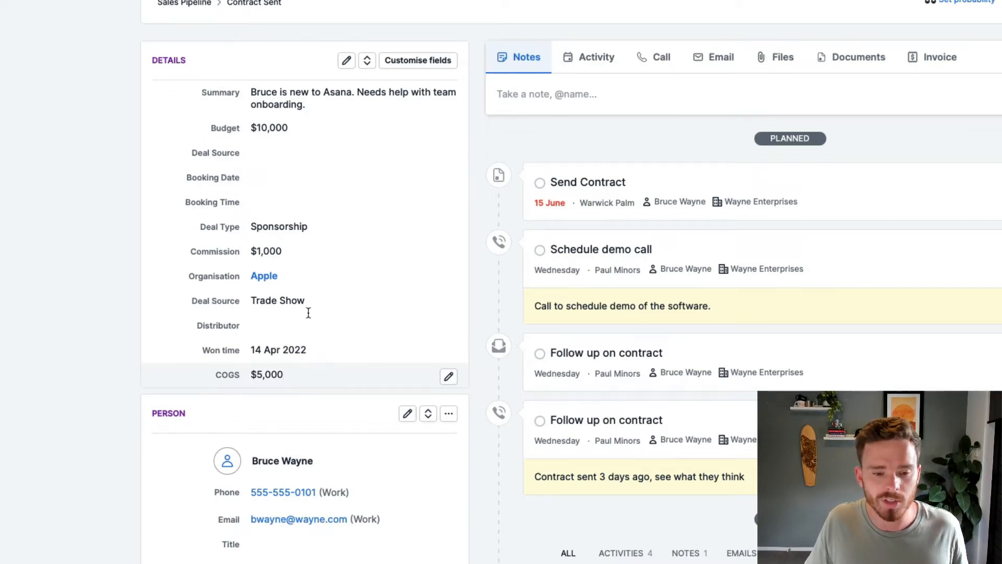
Step: Start a new deal field named Manufacturer with the Single option type
{"action": "scroll", "scroll_direction": "down", "scroll_amount": 3}
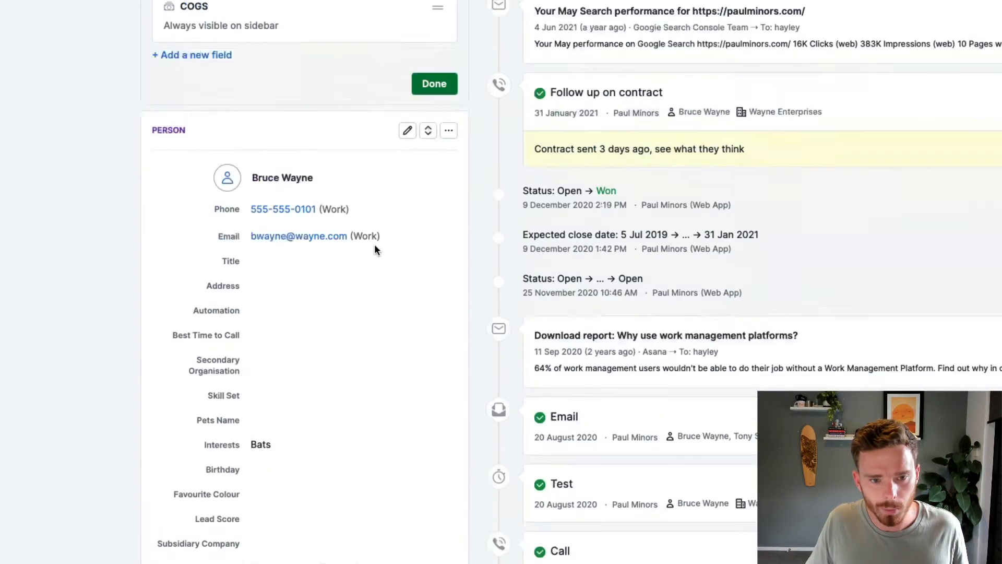
{"action": "left_click", "coordinate": [192, 55]}
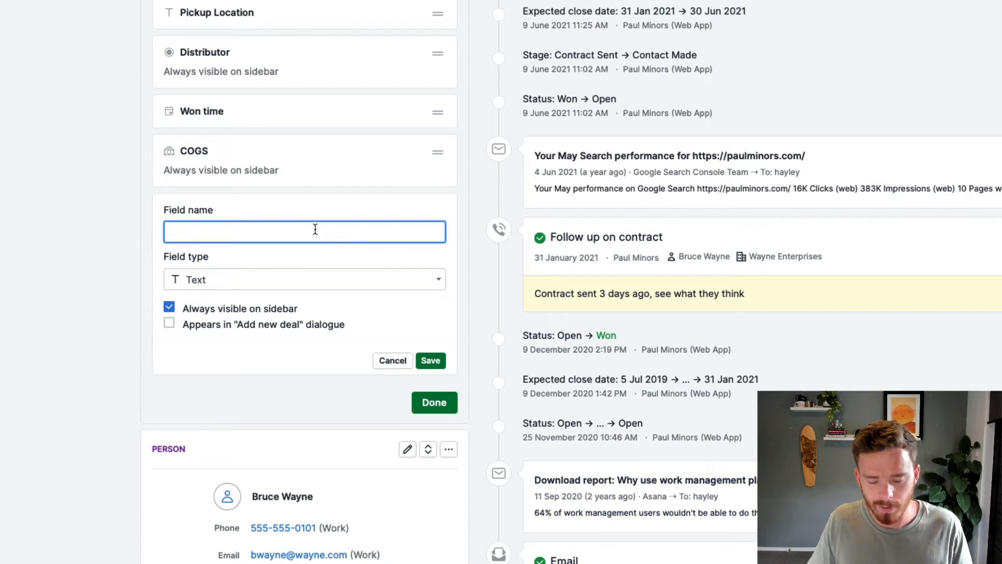
{"action": "type", "text": "Manu"}
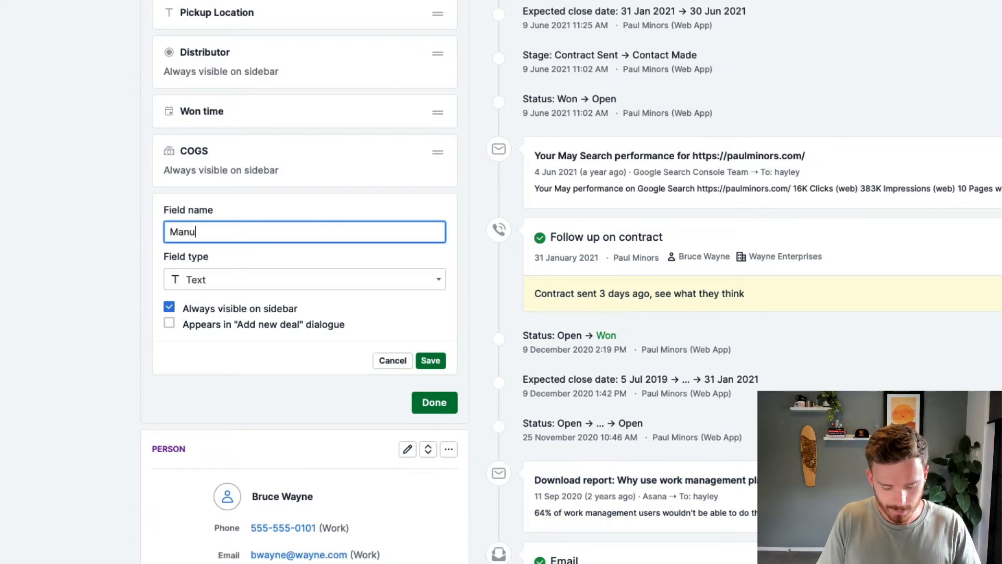
{"action": "type", "text": "facturer"}
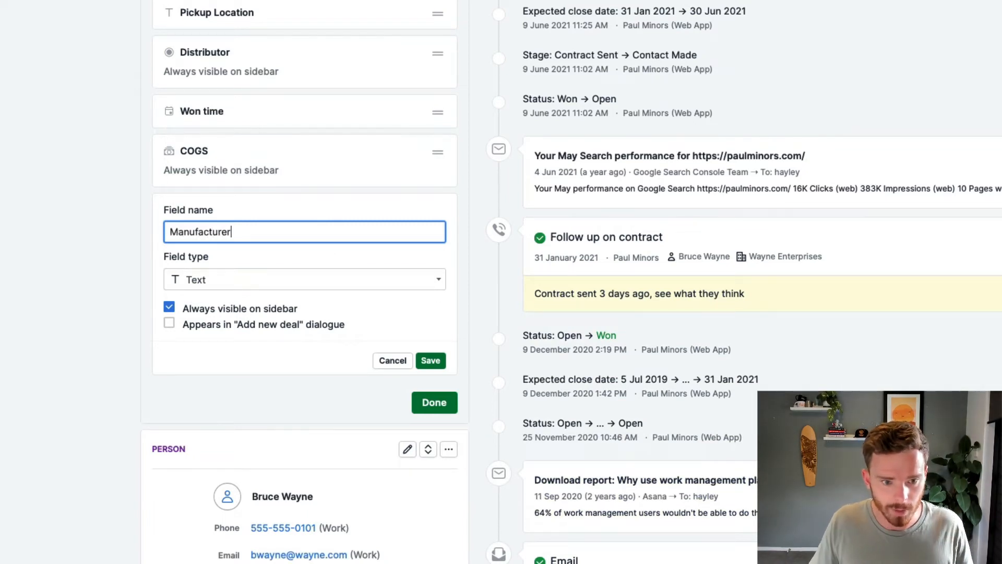
{"action": "left_click", "coordinate": [304, 279]}
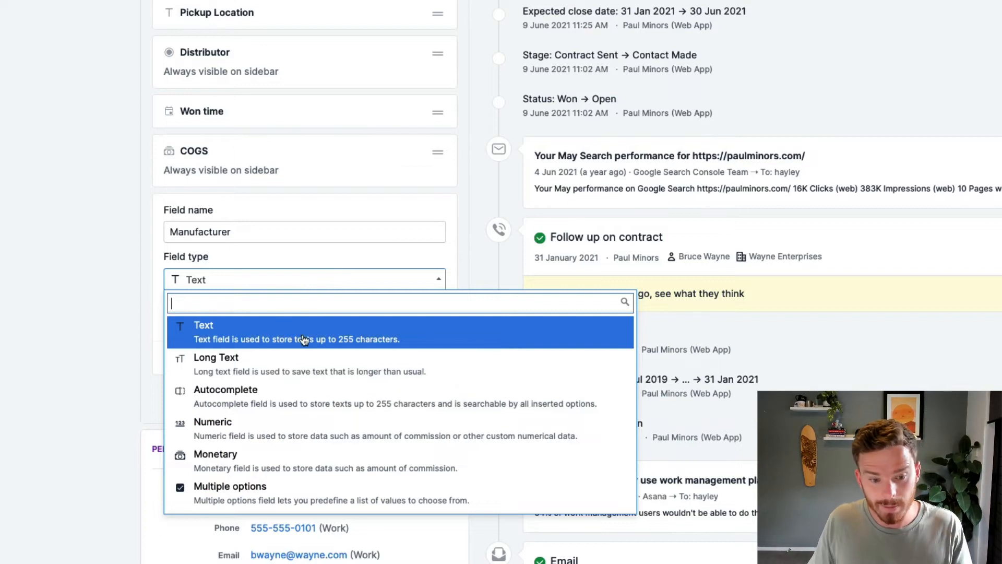
{"action": "scroll", "scroll_direction": "down", "scroll_amount": 3}
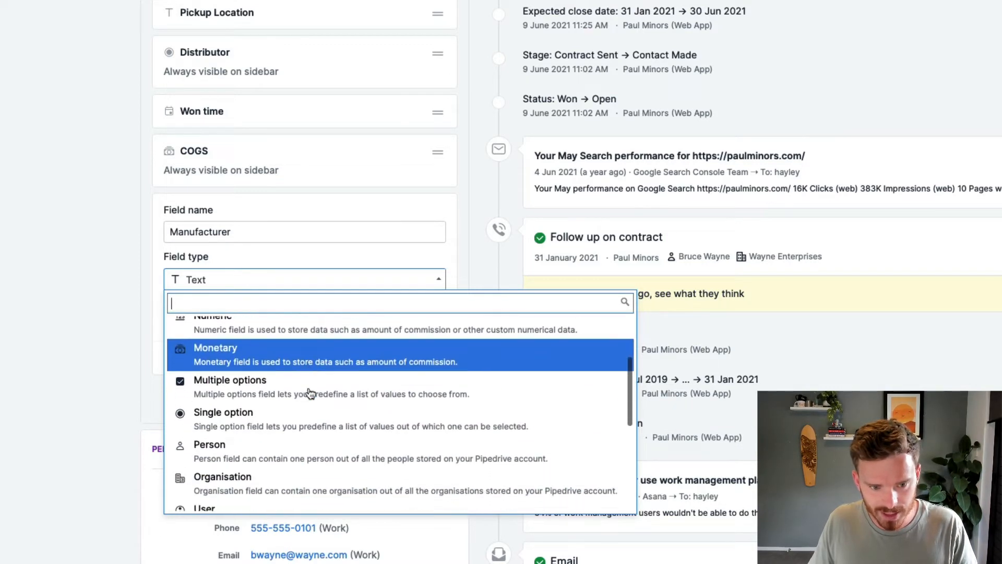
{"action": "mouse_move", "coordinate": [278, 418]}
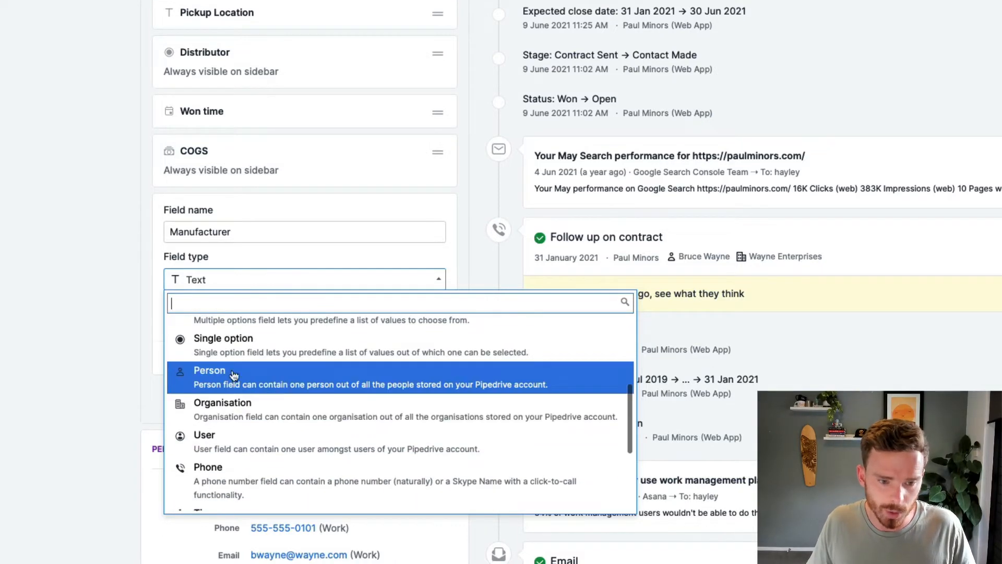
{"action": "scroll", "scroll_direction": "down", "scroll_amount": 3}
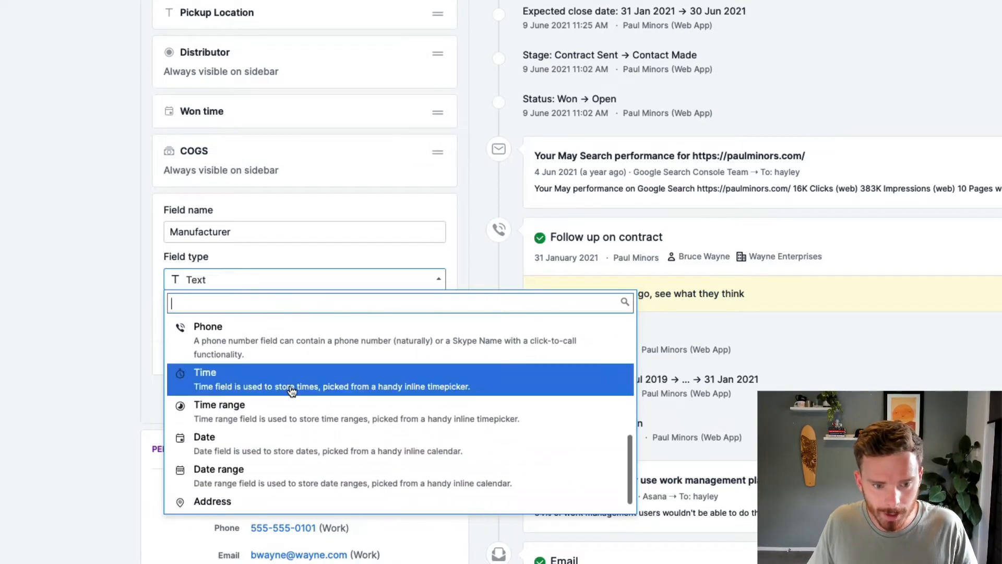
{"action": "scroll", "scroll_direction": "up", "scroll_amount": 3}
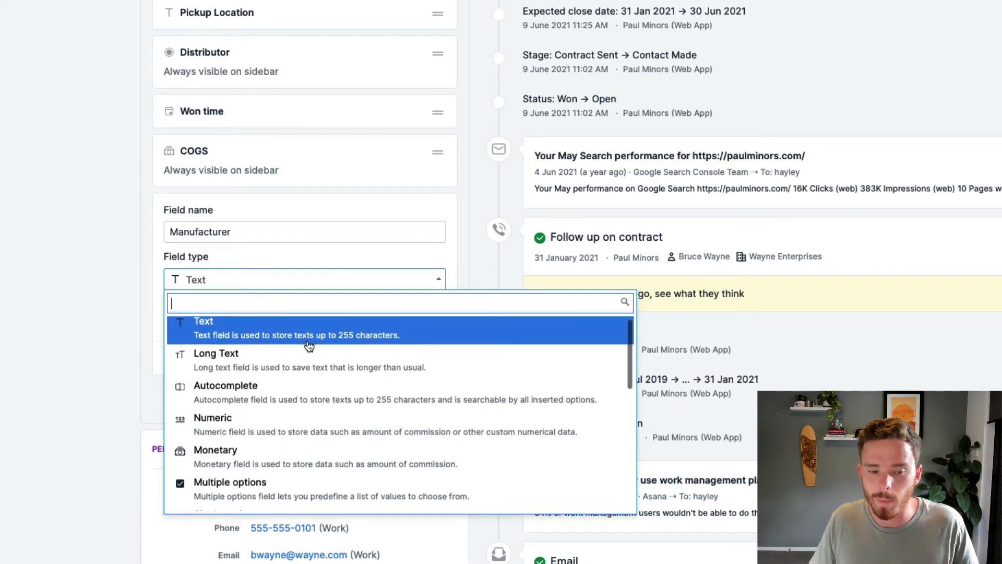
{"action": "scroll", "scroll_direction": "down", "scroll_amount": 3}
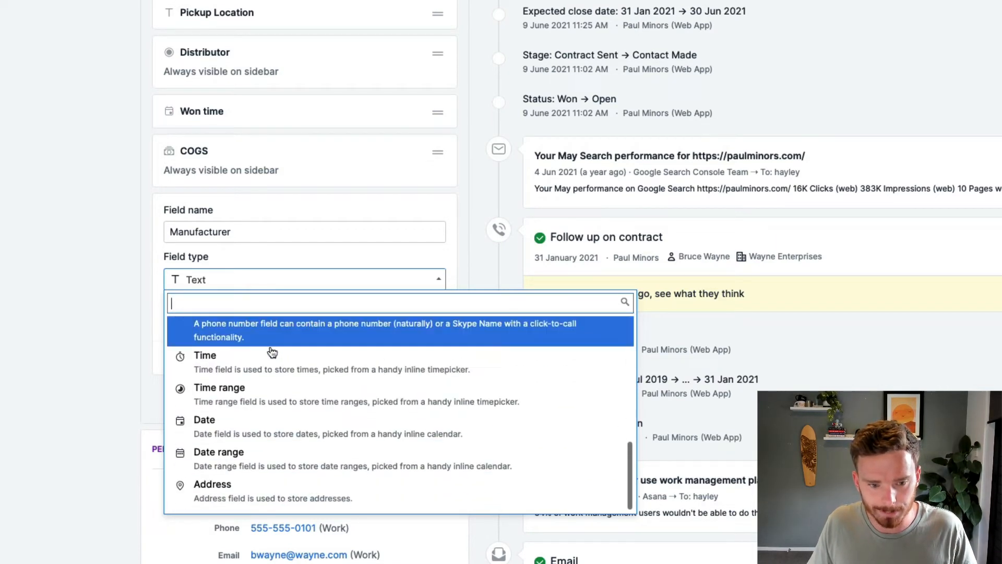
{"action": "mouse_move", "coordinate": [240, 426]}
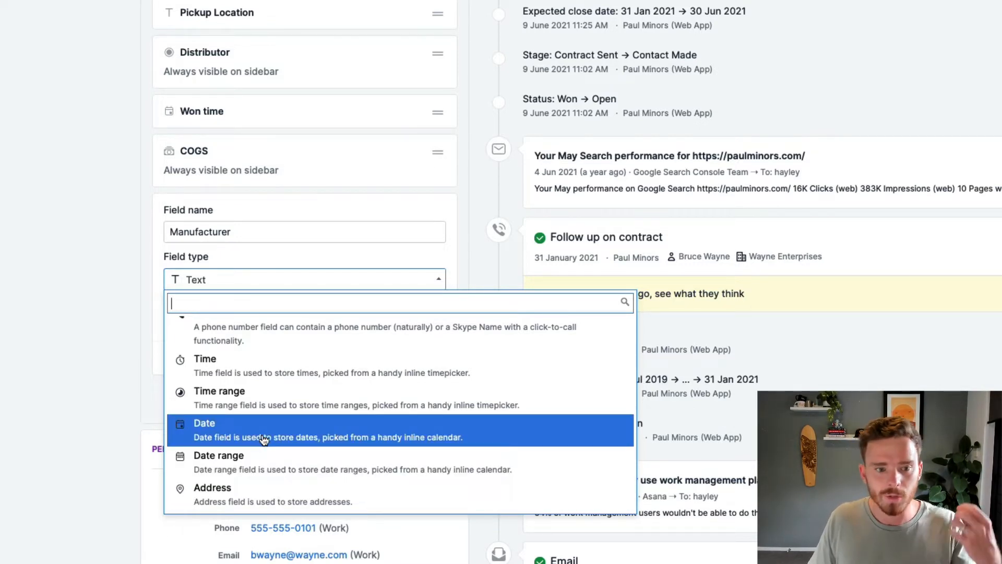
{"action": "mouse_move", "coordinate": [220, 390]}
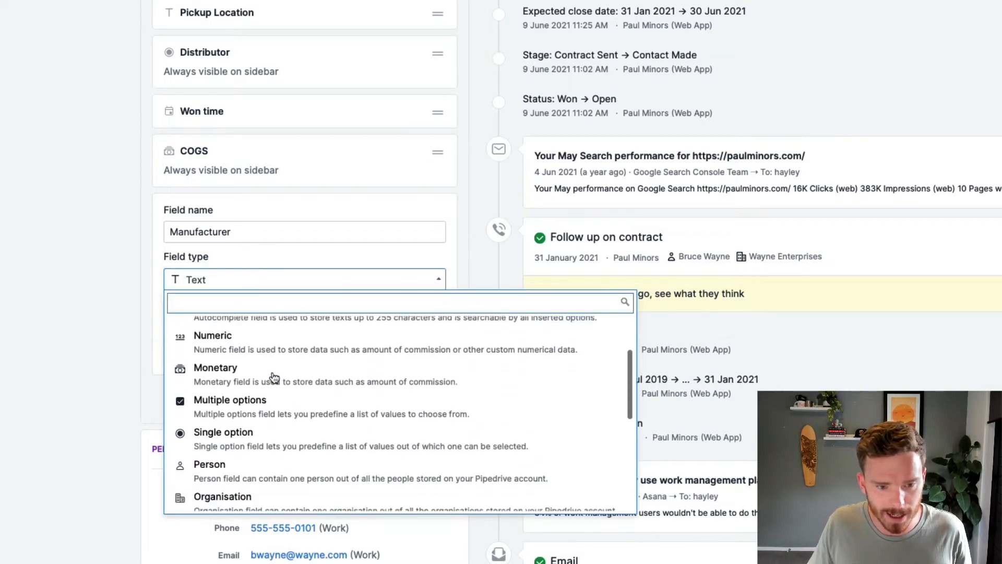
{"action": "left_click", "coordinate": [223, 432]}
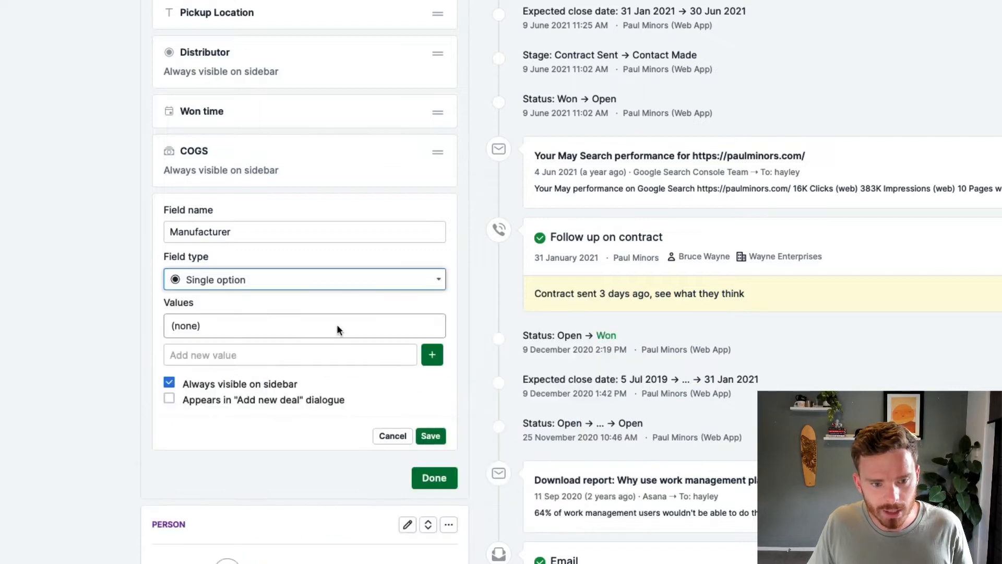
Step: Add options Company A, Company B and Company C, then save the field
{"action": "left_click", "coordinate": [289, 355]}
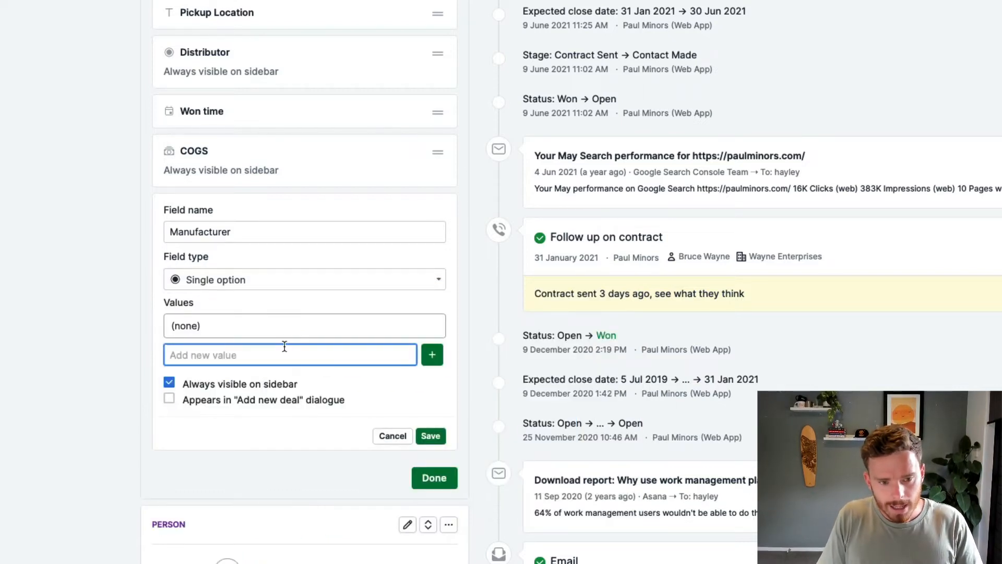
{"action": "type", "text": "Compan"}
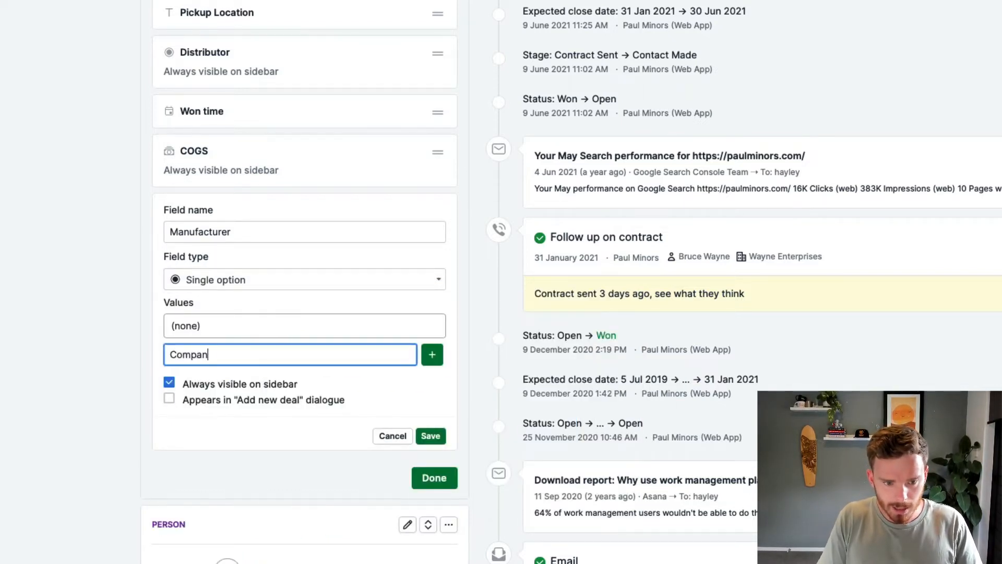
{"action": "left_click", "coordinate": [431, 354]}
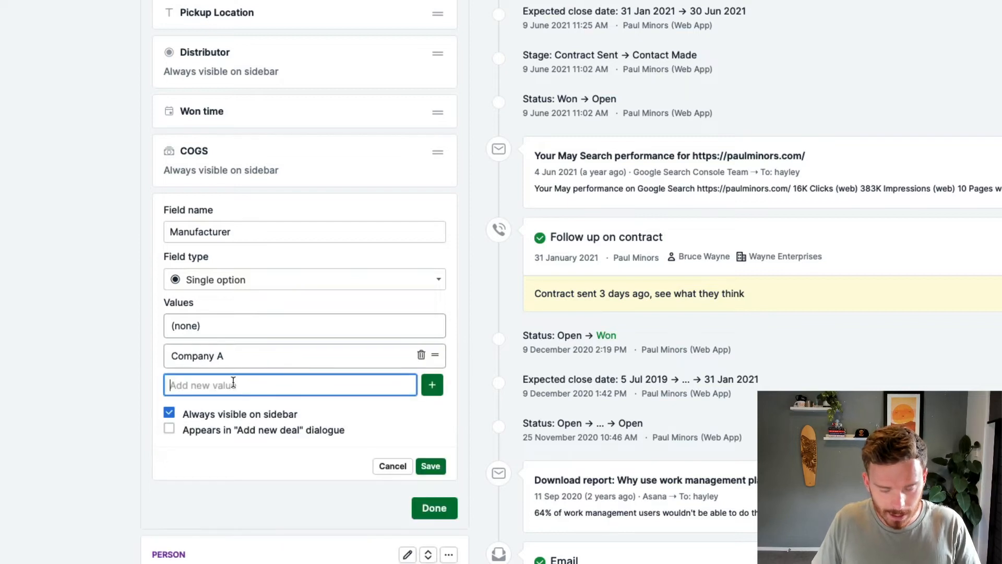
{"action": "type", "text": "Company B"}
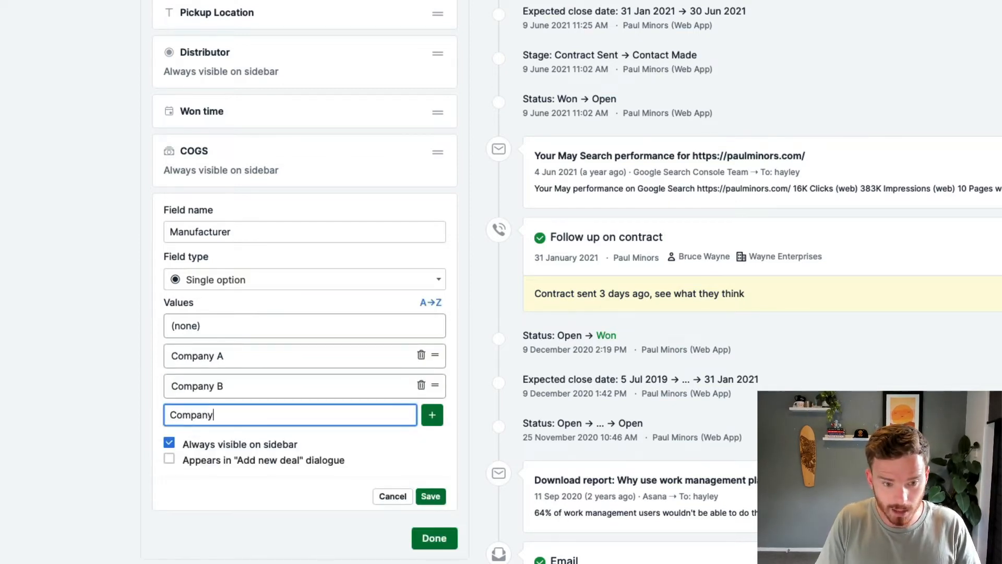
{"action": "left_click", "coordinate": [431, 415]}
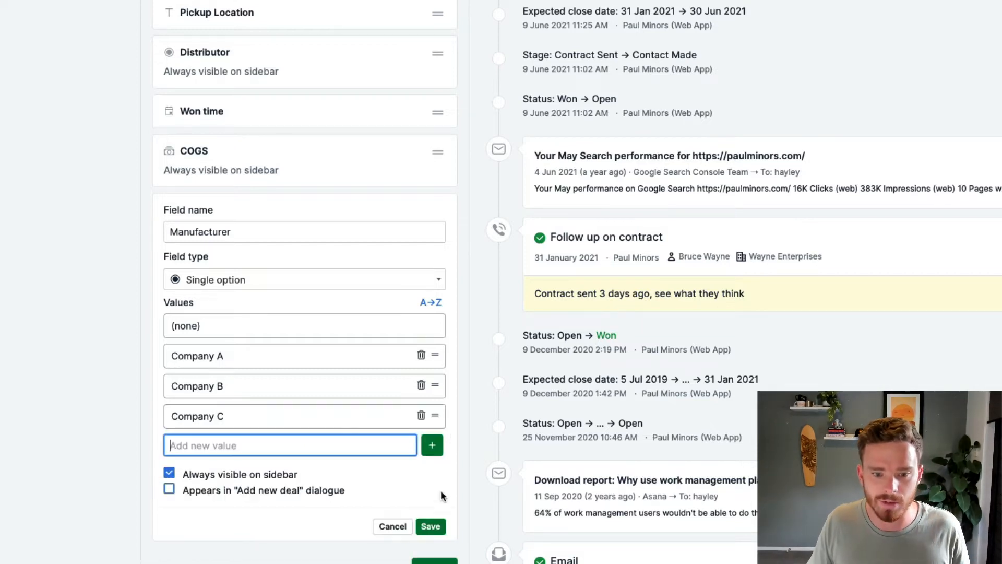
{"action": "left_click", "coordinate": [430, 526]}
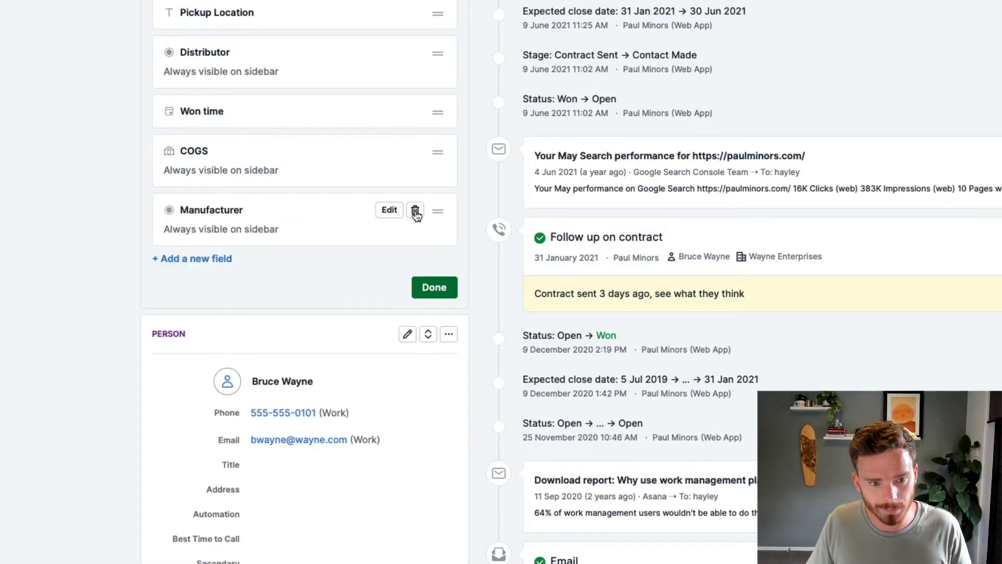
Step: Create a deal field named Shipment Date with the Date field type
{"action": "scroll", "scroll_direction": "up", "scroll_amount": 3}
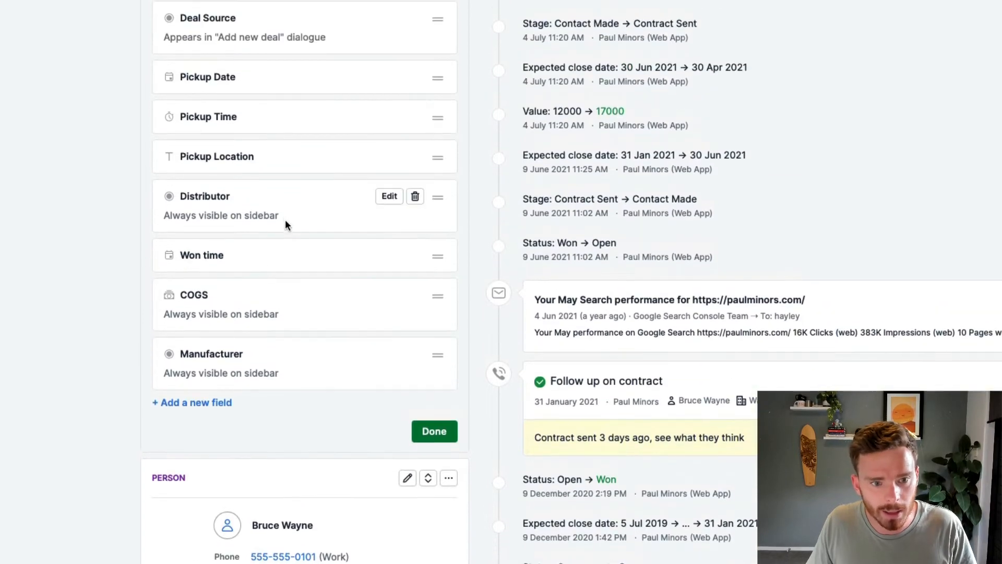
{"action": "scroll", "scroll_direction": "up", "scroll_amount": 3}
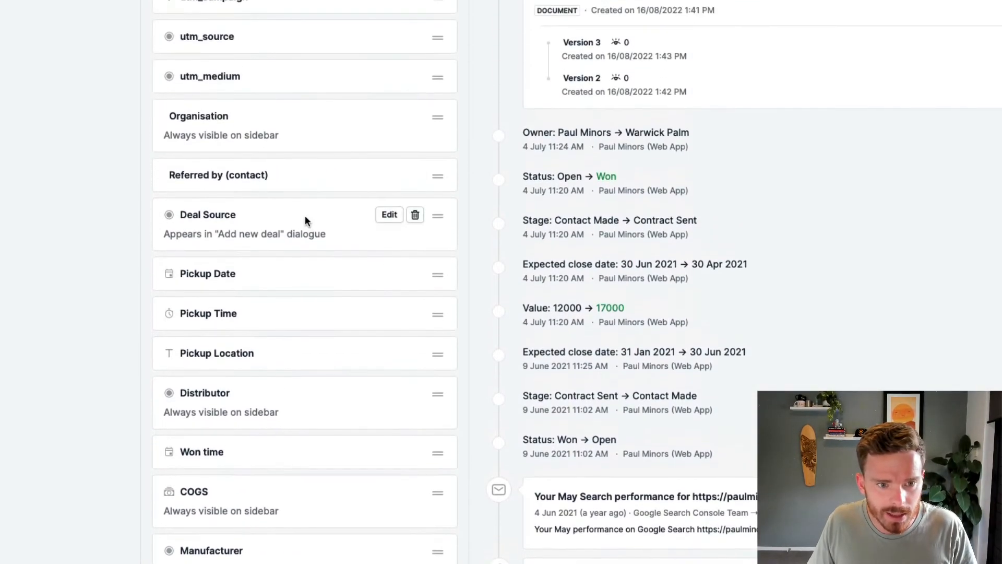
{"action": "scroll", "scroll_direction": "down", "scroll_amount": 3}
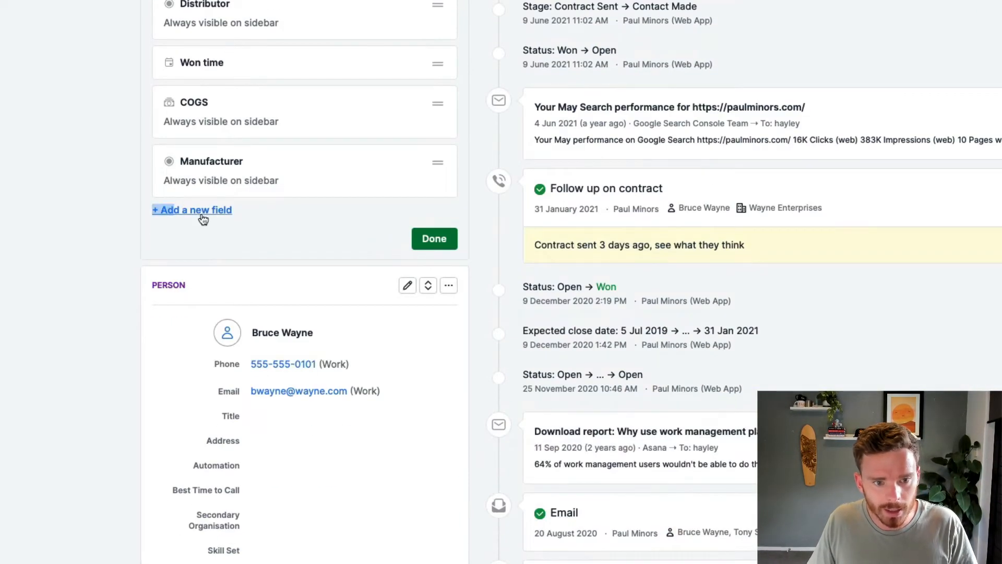
{"action": "type", "text": "Shipm"}
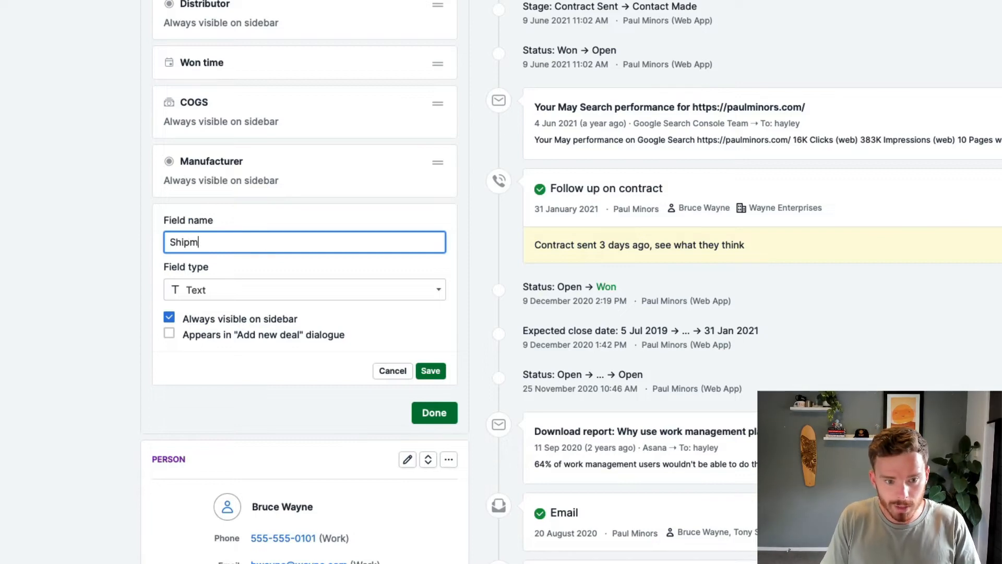
{"action": "left_click", "coordinate": [304, 290]}
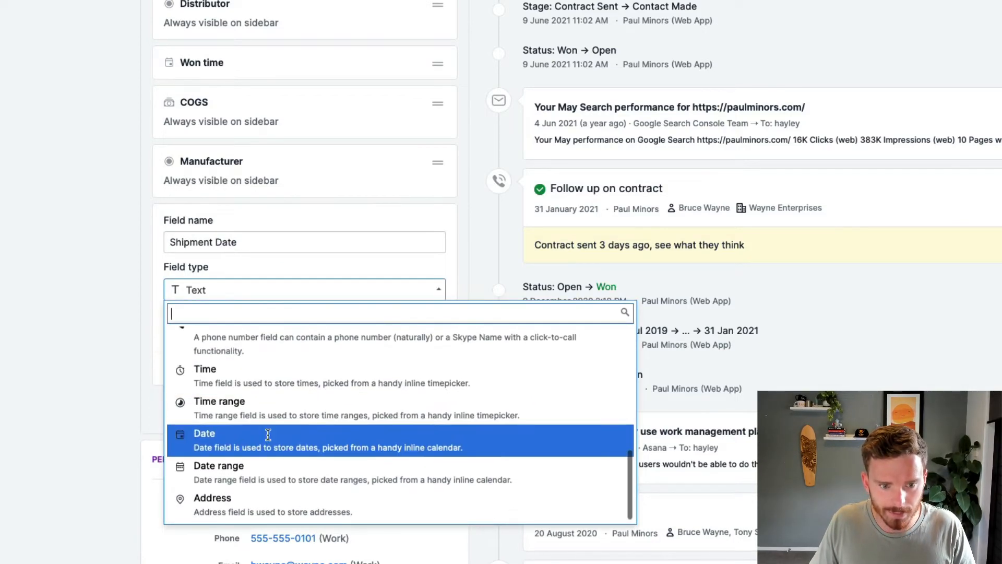
{"action": "left_click", "coordinate": [205, 433]}
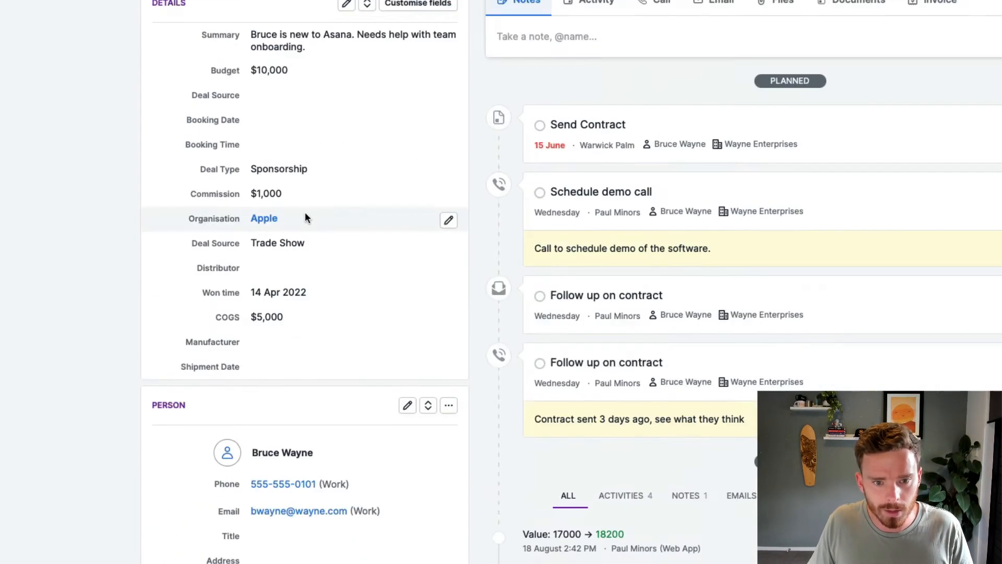
Step: Set the Bruce Wayne deal's Manufacturer to Company A
{"action": "scroll", "scroll_direction": "down", "scroll_amount": 3}
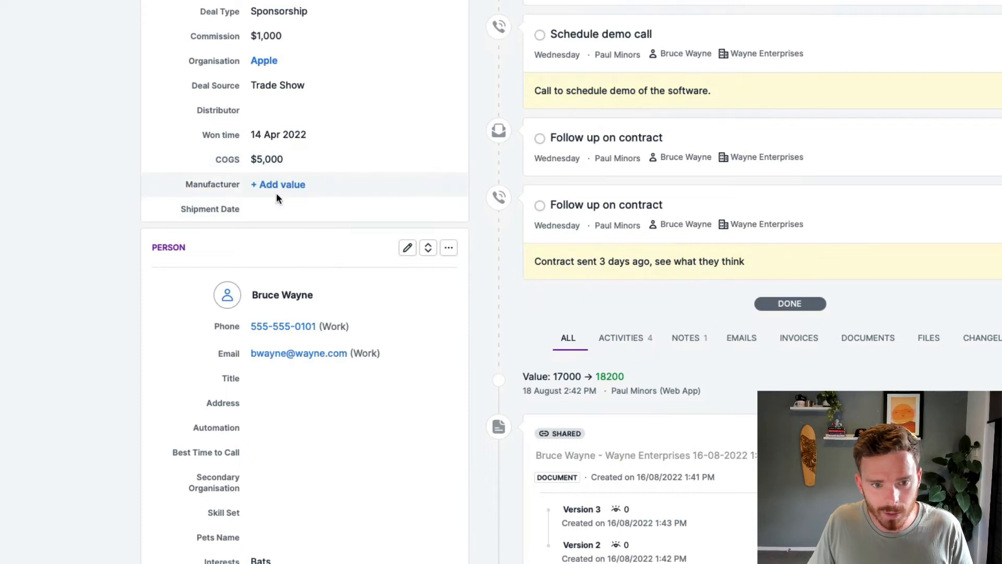
{"action": "left_click", "coordinate": [278, 184]}
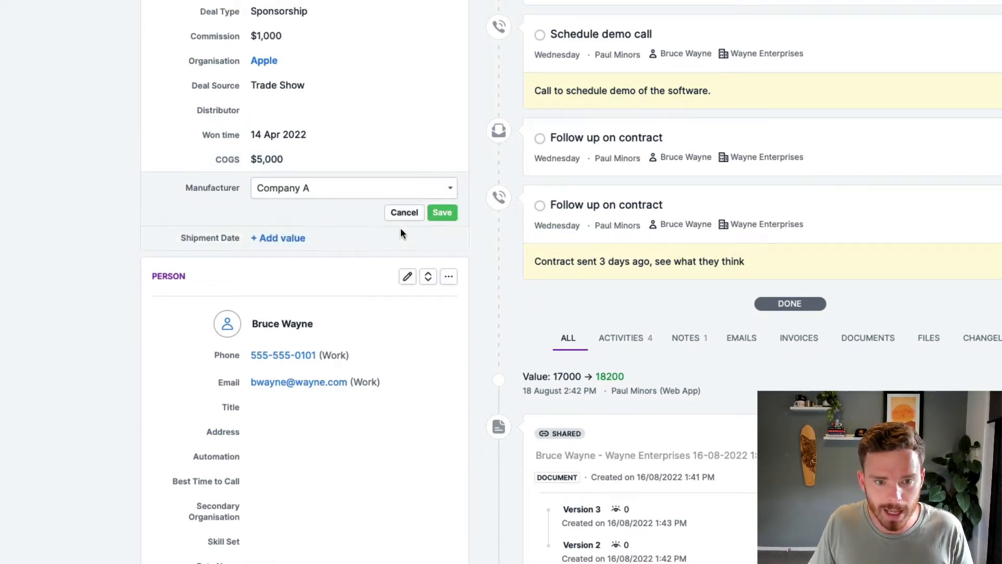
{"action": "left_click", "coordinate": [279, 238]}
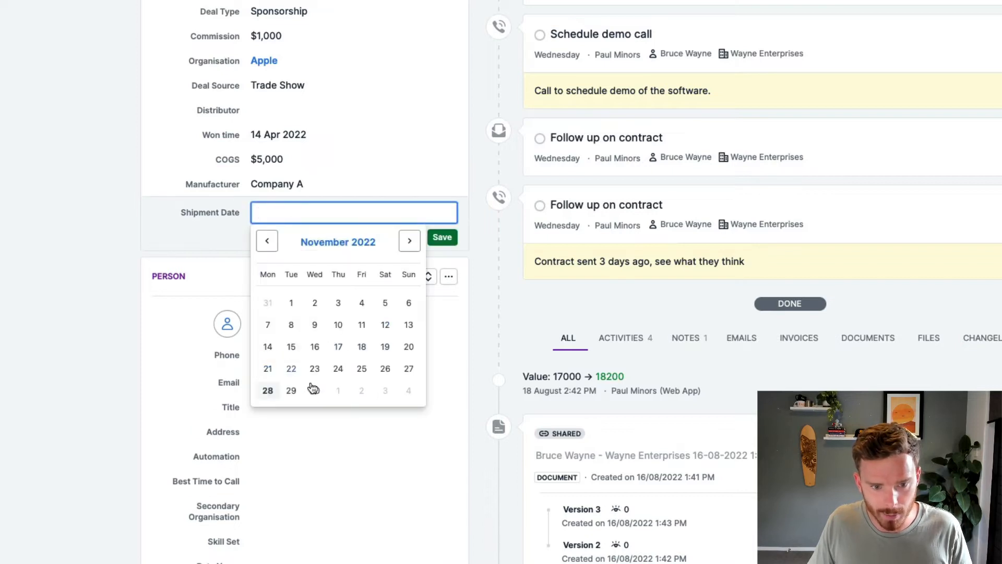
Step: Save 25 November 2022 as the deal's Shipment Date
{"action": "left_click", "coordinate": [361, 368]}
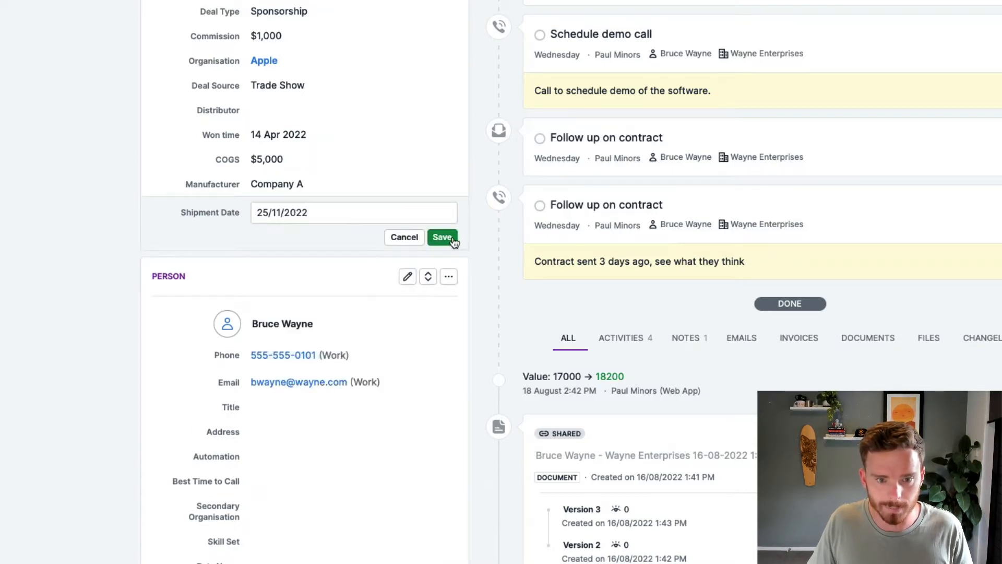
{"action": "left_click", "coordinate": [442, 237]}
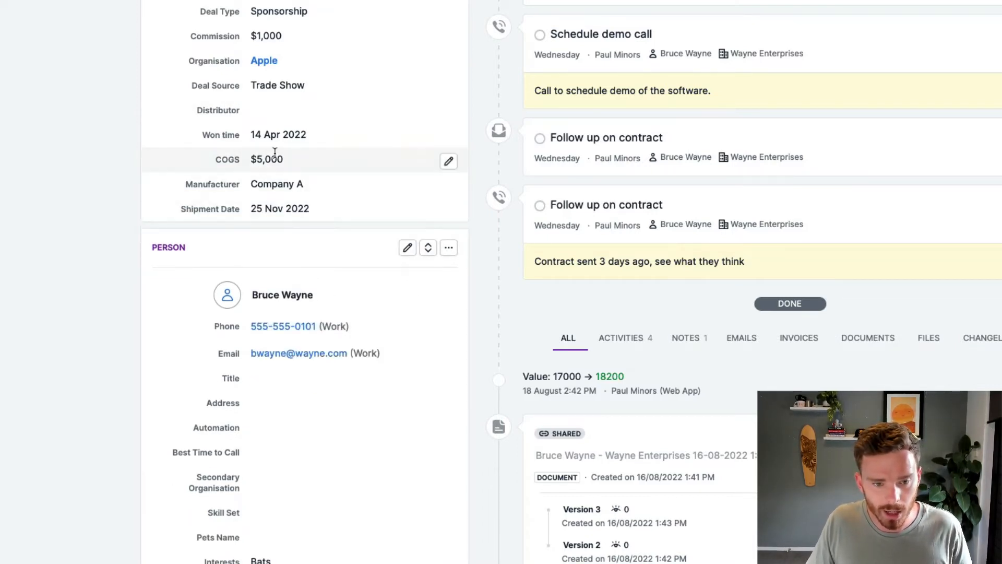
{"action": "scroll", "scroll_direction": "up", "scroll_amount": 3}
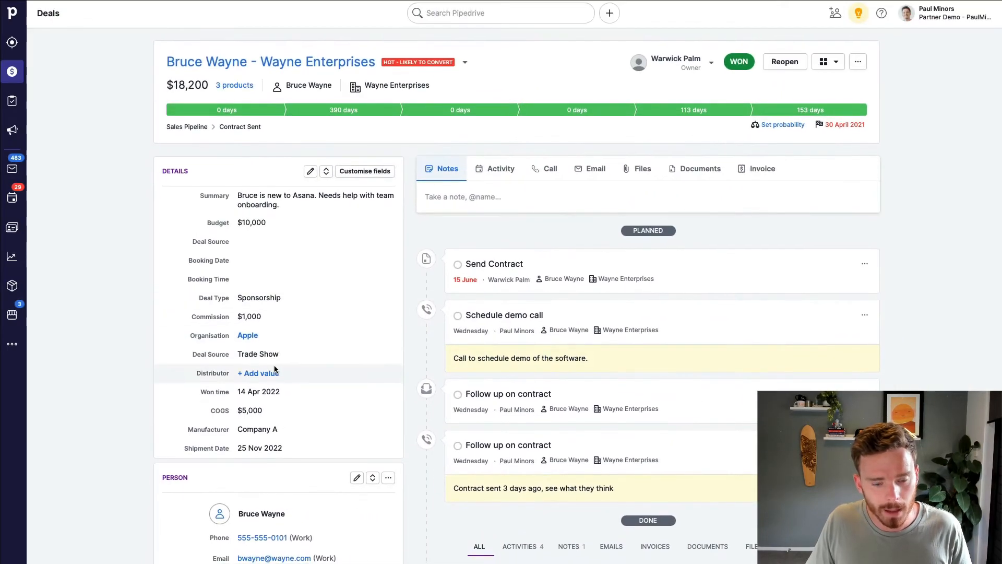
Step: Add a Deal Performance report to the Sales Dashboard in Insights
{"action": "left_click", "coordinate": [12, 256]}
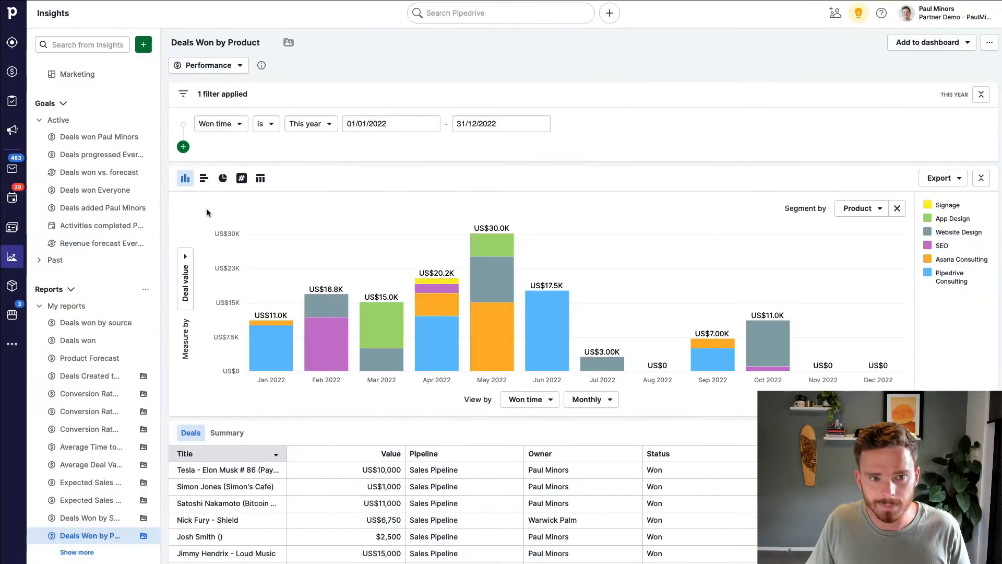
{"action": "left_click", "coordinate": [143, 45]}
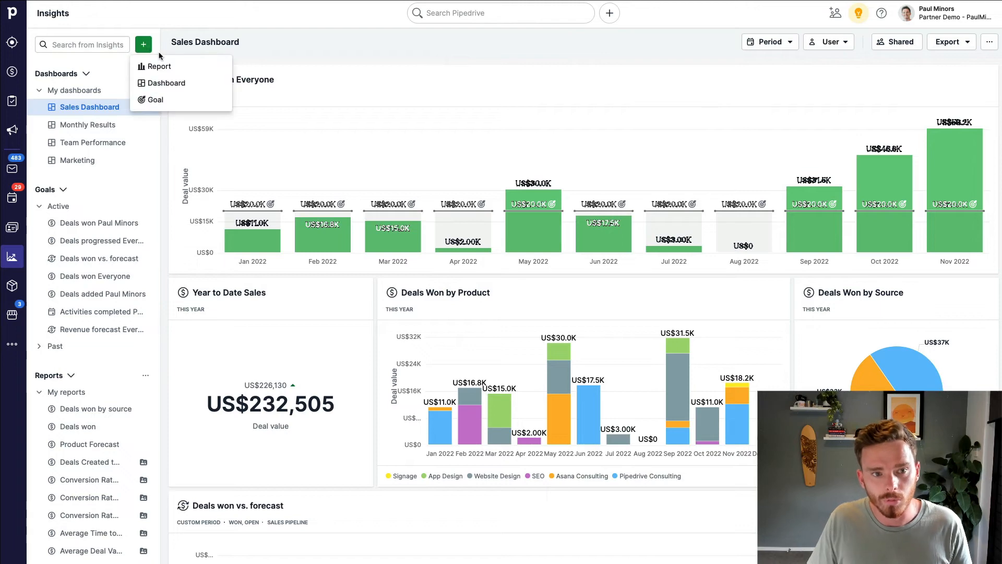
{"action": "left_click", "coordinate": [158, 66]}
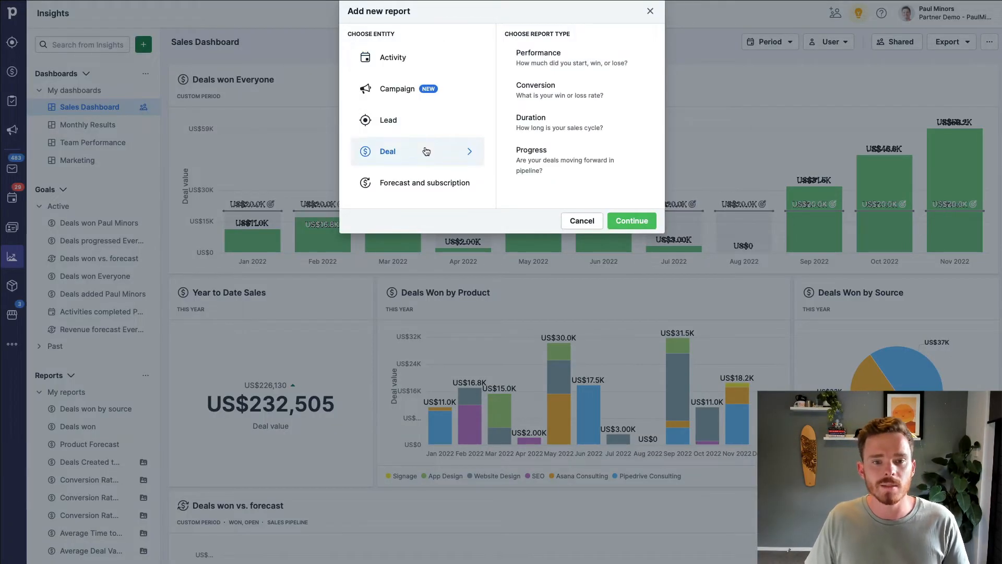
{"action": "mouse_move", "coordinate": [431, 151]}
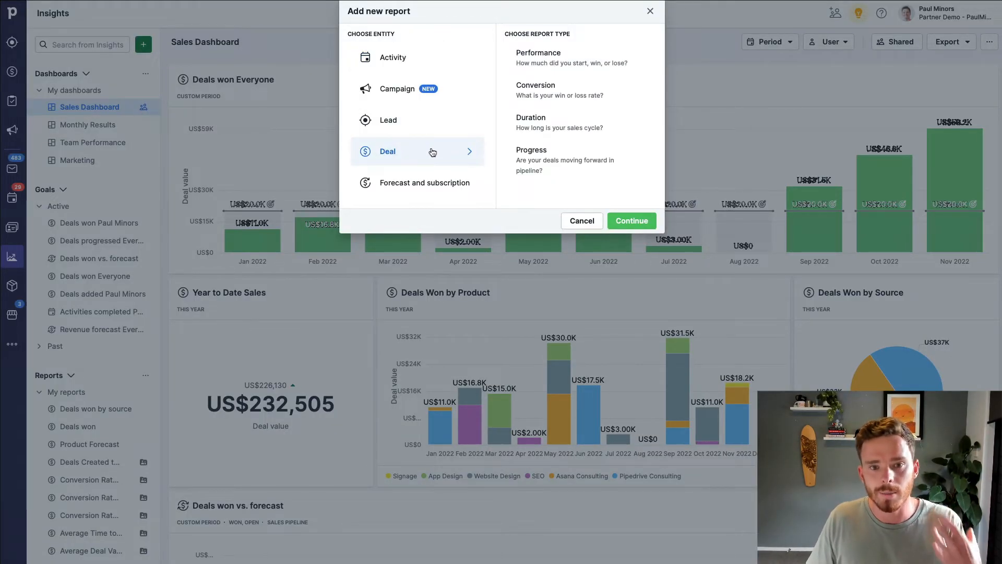
{"action": "left_click", "coordinate": [569, 58]}
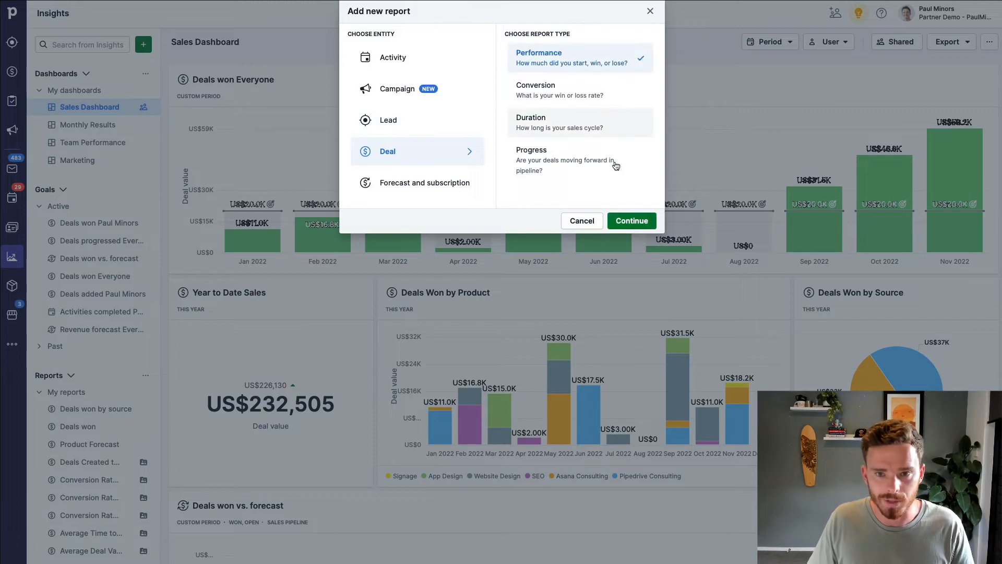
{"action": "left_click", "coordinate": [631, 221]}
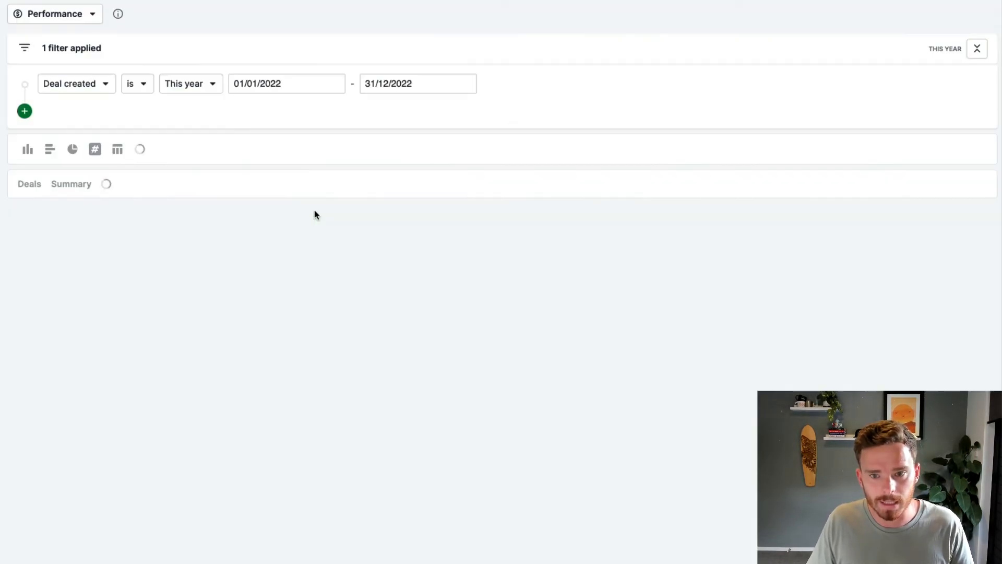
Step: Filter the report on Won time this year and view it by Shipment Date
{"action": "left_click", "coordinate": [75, 83]}
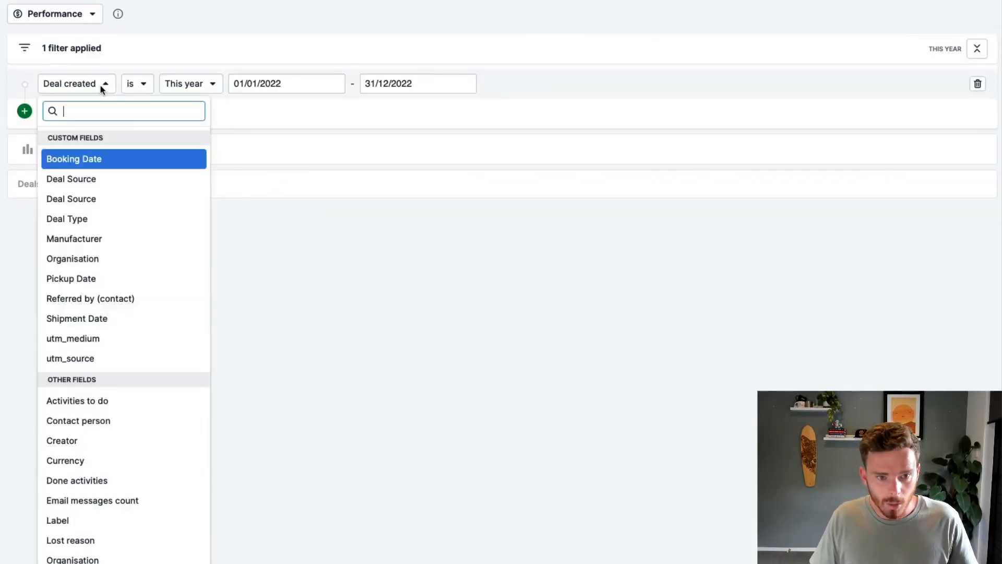
{"action": "type", "text": "won"}
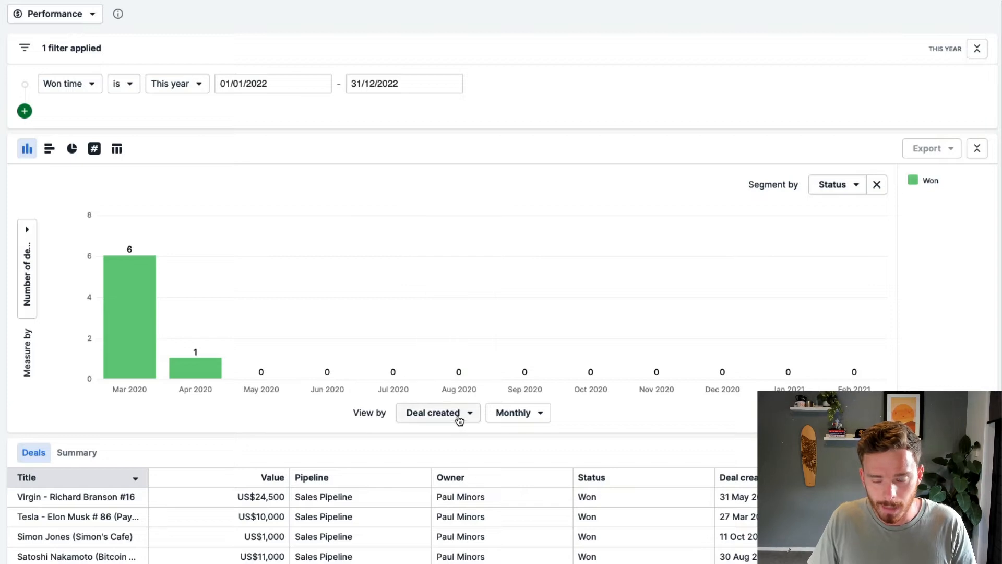
{"action": "left_click", "coordinate": [438, 412]}
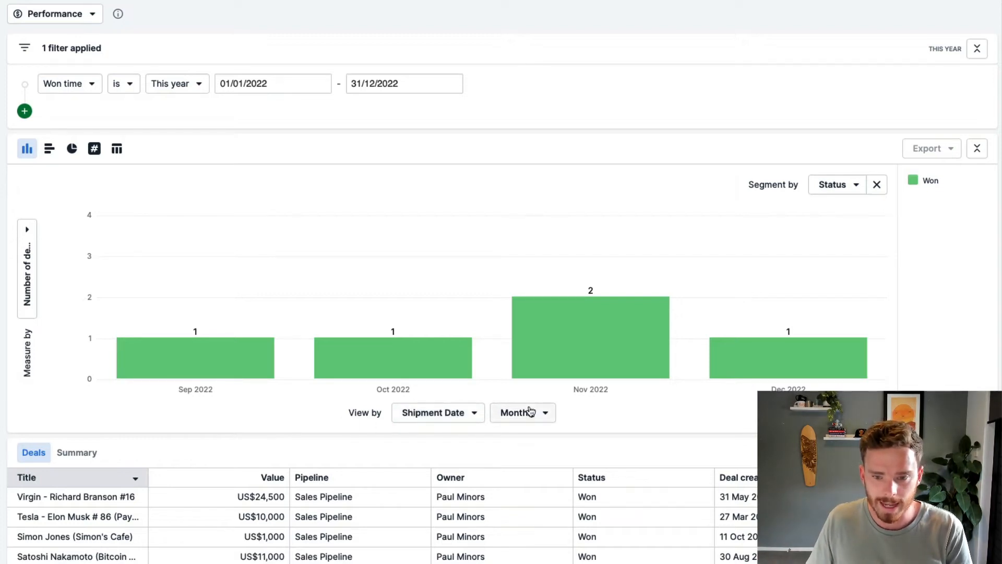
{"action": "mouse_move", "coordinate": [551, 361]}
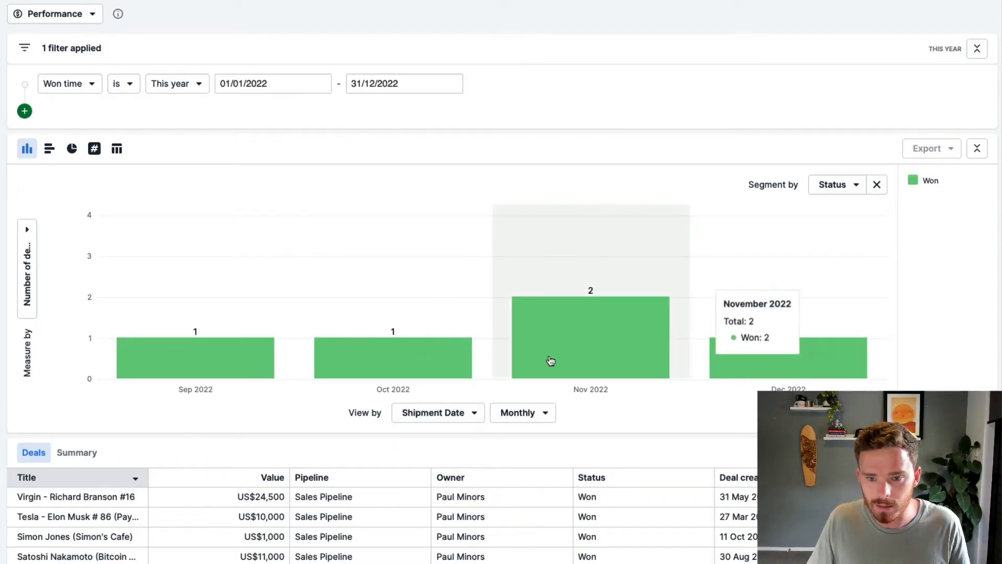
{"action": "mouse_move", "coordinate": [698, 358]}
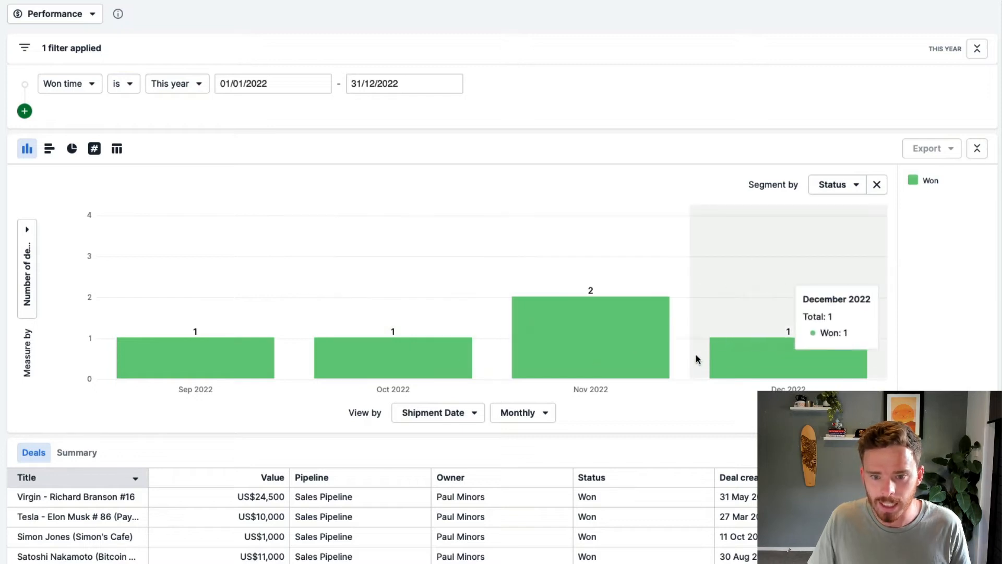
{"action": "left_click", "coordinate": [437, 412]}
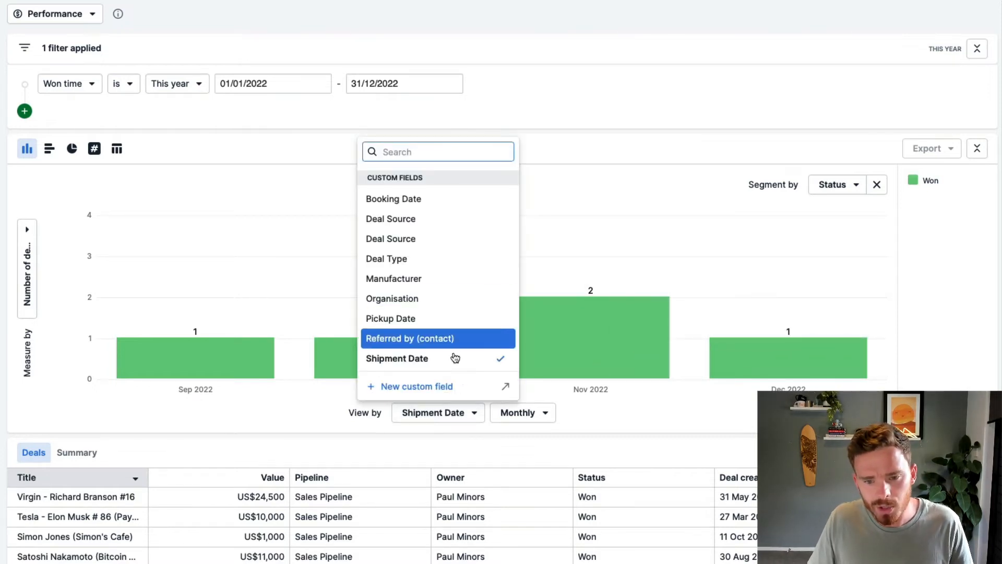
{"action": "mouse_move", "coordinate": [461, 339]}
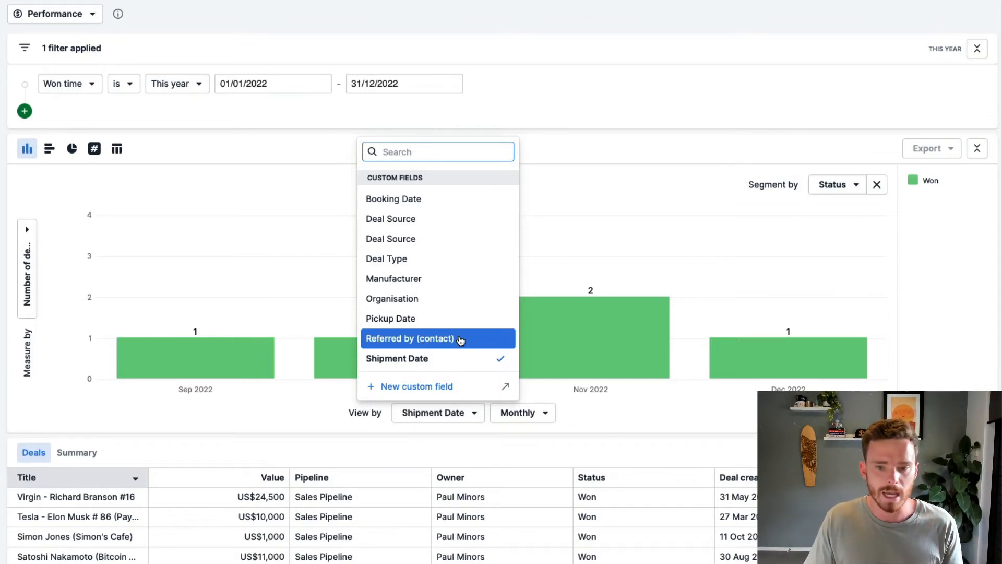
{"action": "mouse_move", "coordinate": [438, 358]}
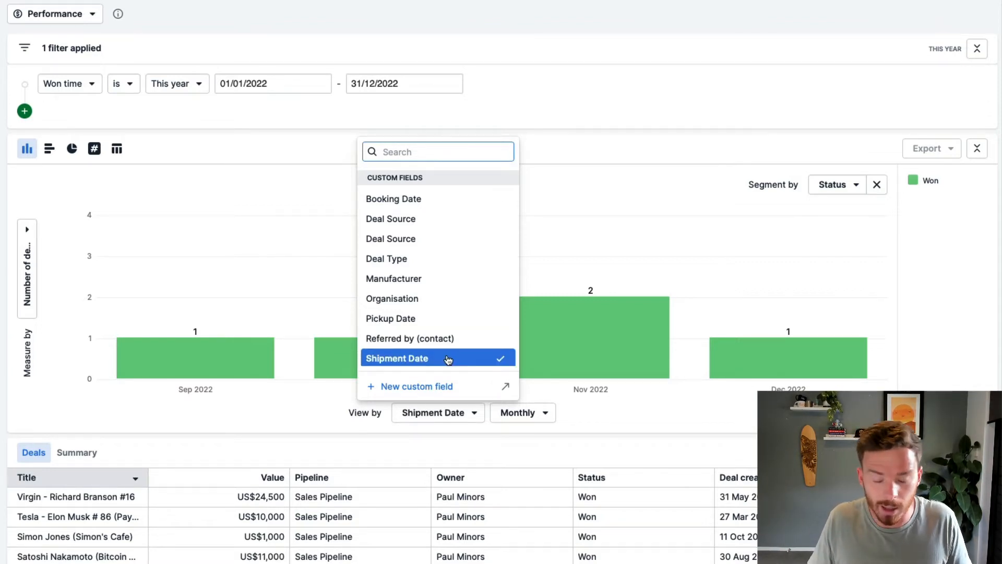
{"action": "left_click", "coordinate": [396, 358]}
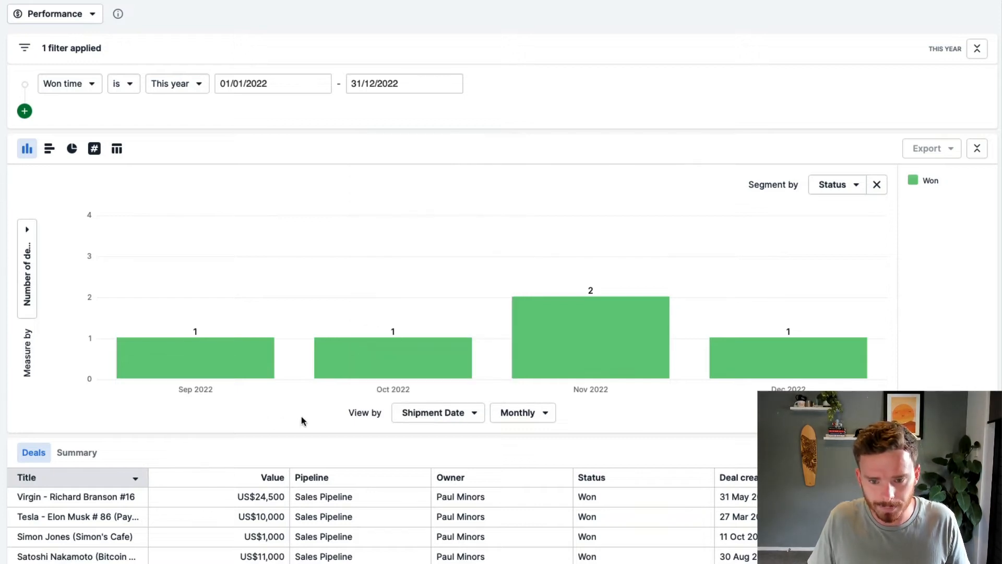
{"action": "mouse_move", "coordinate": [220, 365]}
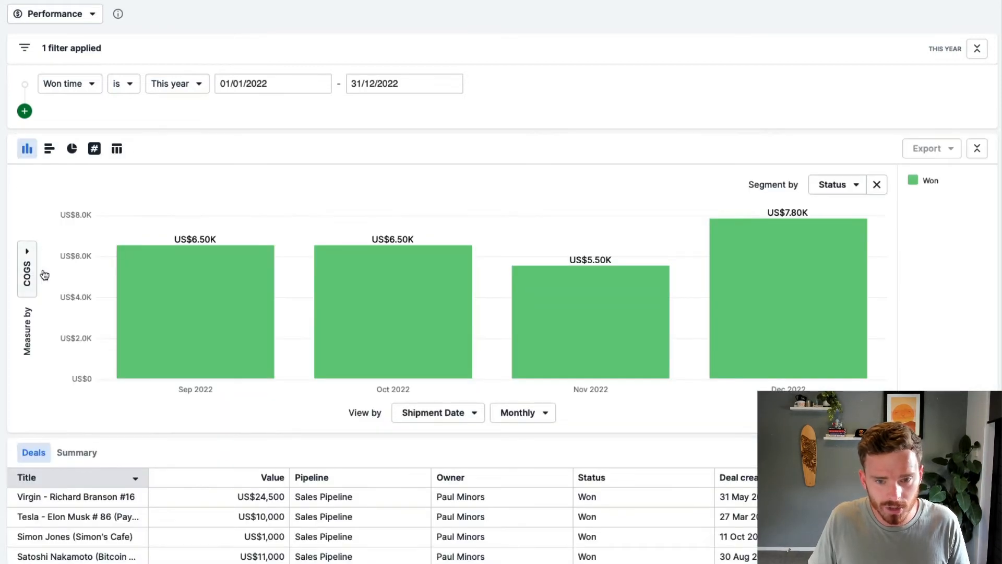
Step: Segment the COGS chart by Manufacturer and save it as 'COGS by manufacturer'
{"action": "left_click", "coordinate": [837, 185]}
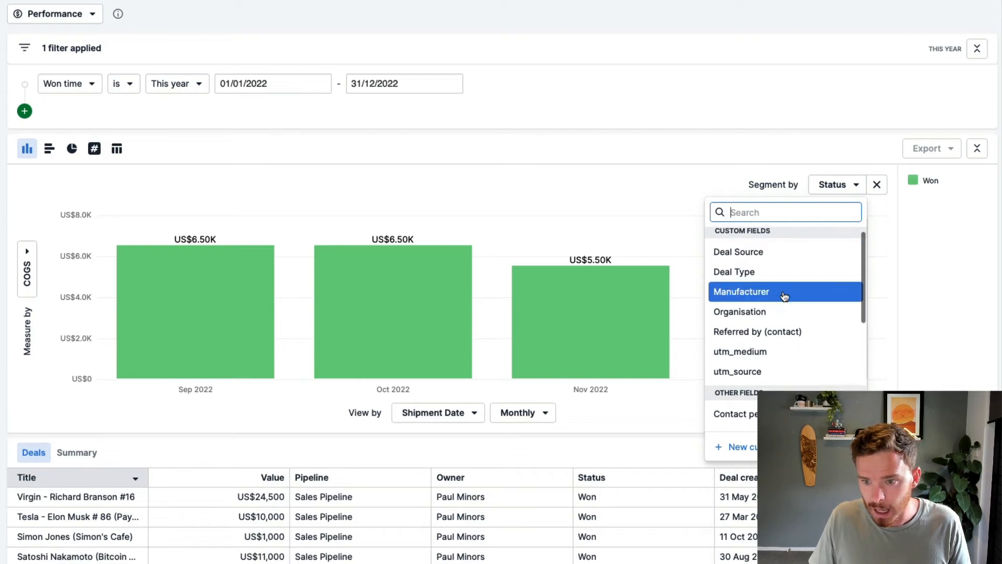
{"action": "left_click", "coordinate": [741, 291]}
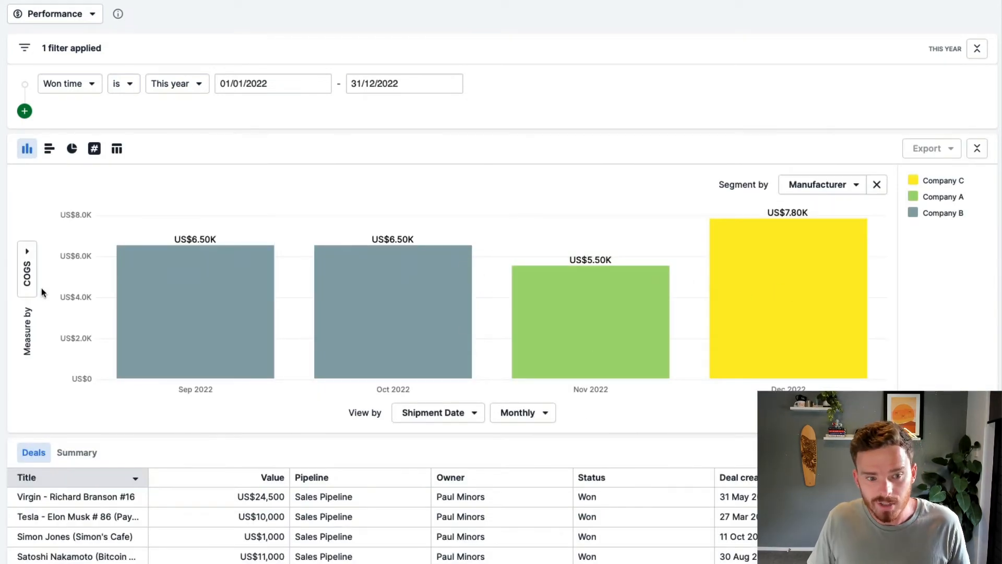
{"action": "mouse_move", "coordinate": [91, 237]}
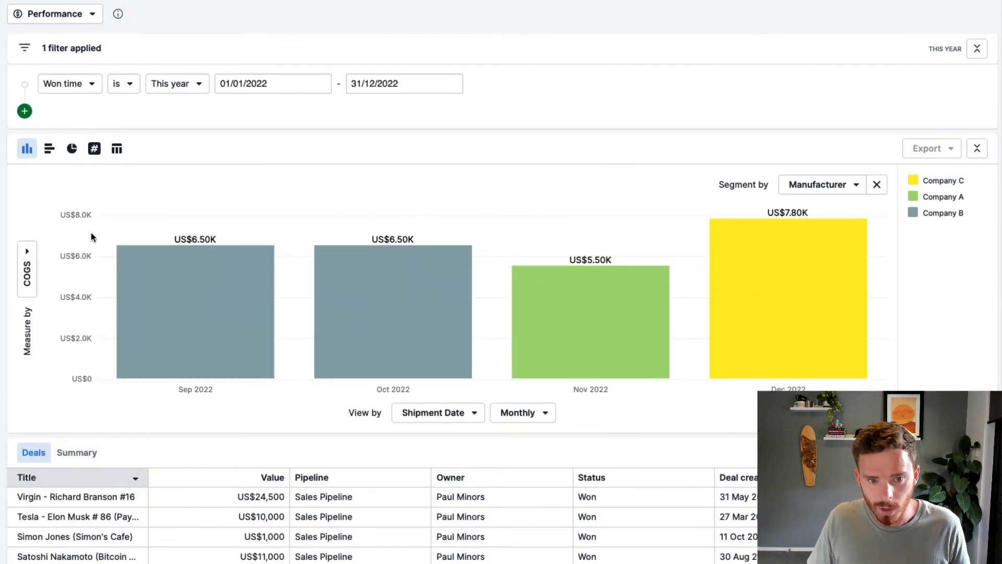
{"action": "mouse_move", "coordinate": [787, 301]}
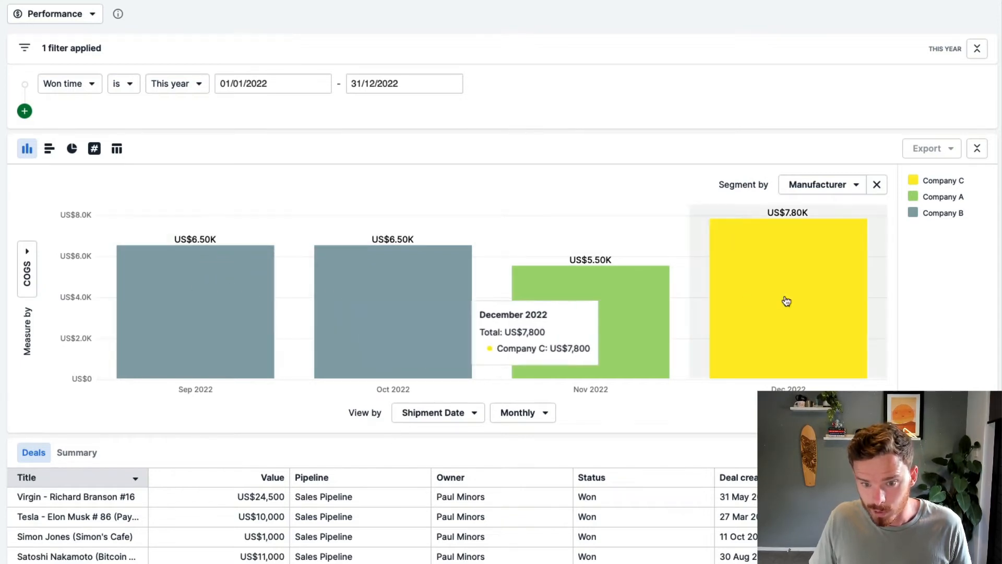
{"action": "mouse_move", "coordinate": [421, 412]}
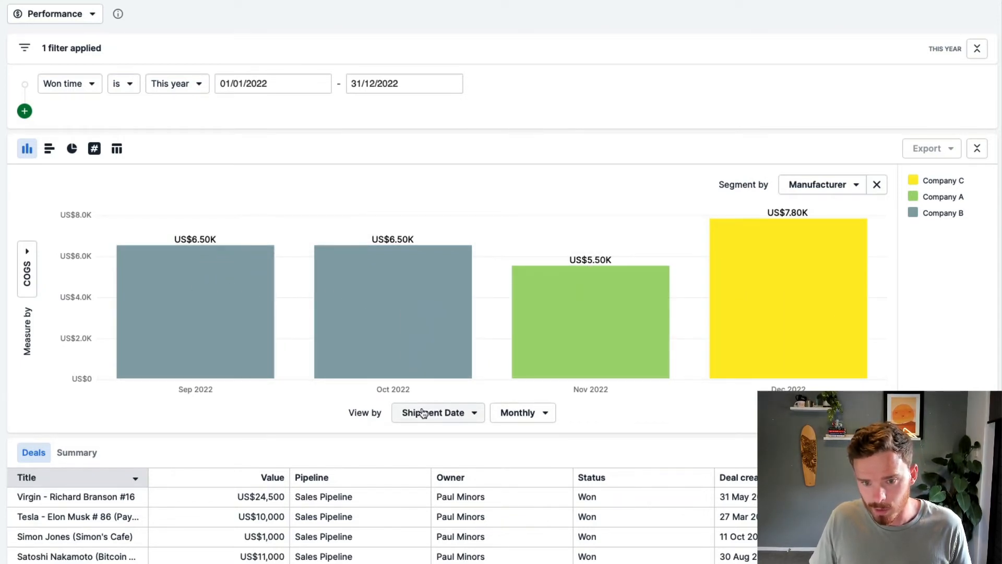
{"action": "mouse_move", "coordinate": [826, 208]}
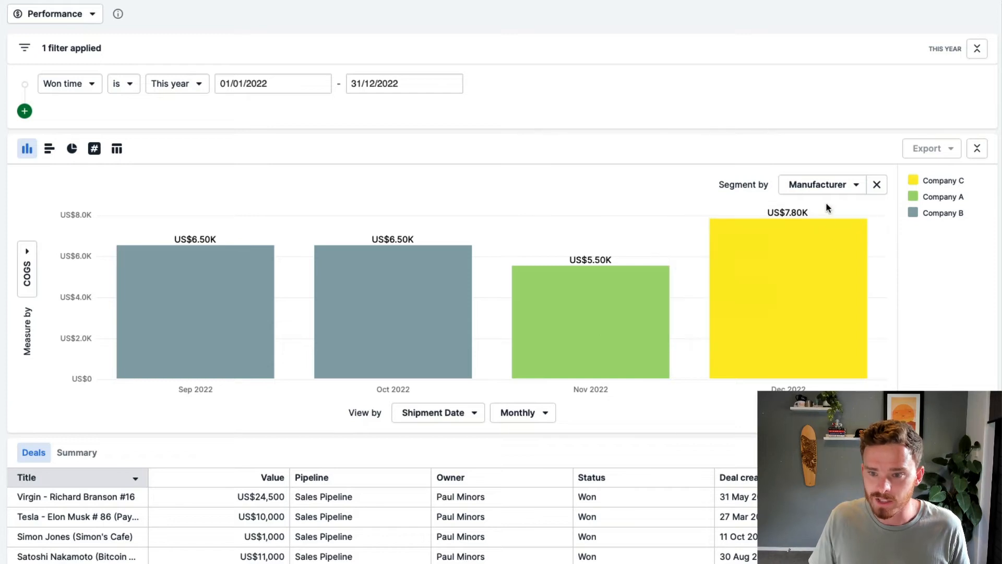
{"action": "mouse_move", "coordinate": [749, 292]}
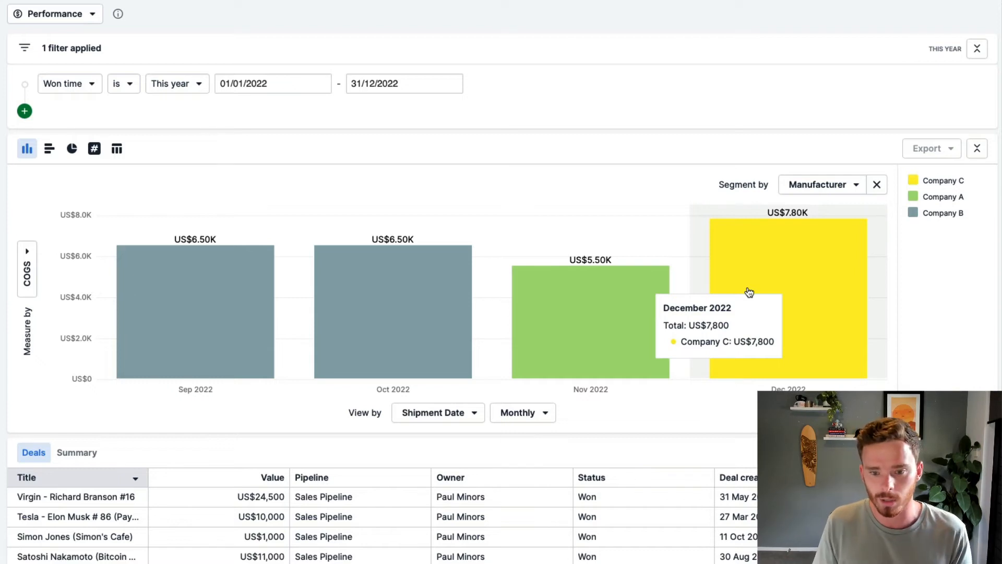
{"action": "mouse_move", "coordinate": [804, 177]}
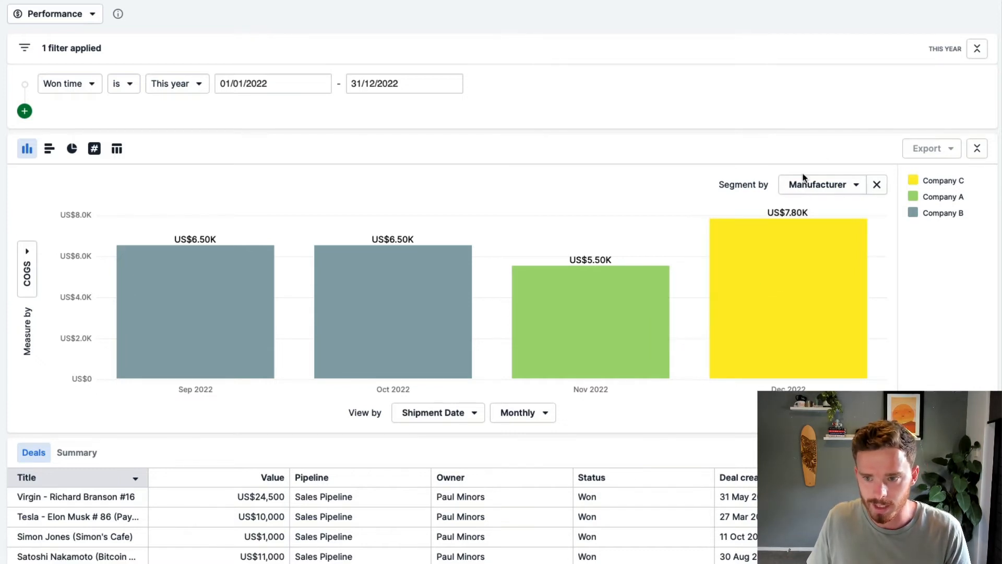
{"action": "mouse_move", "coordinate": [75, 239]}
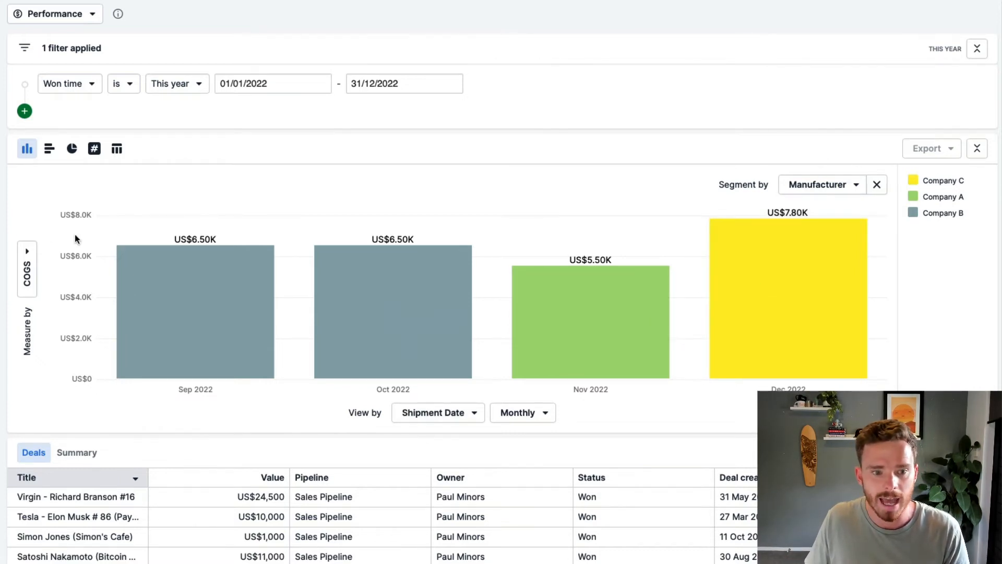
{"action": "mouse_move", "coordinate": [806, 46]}
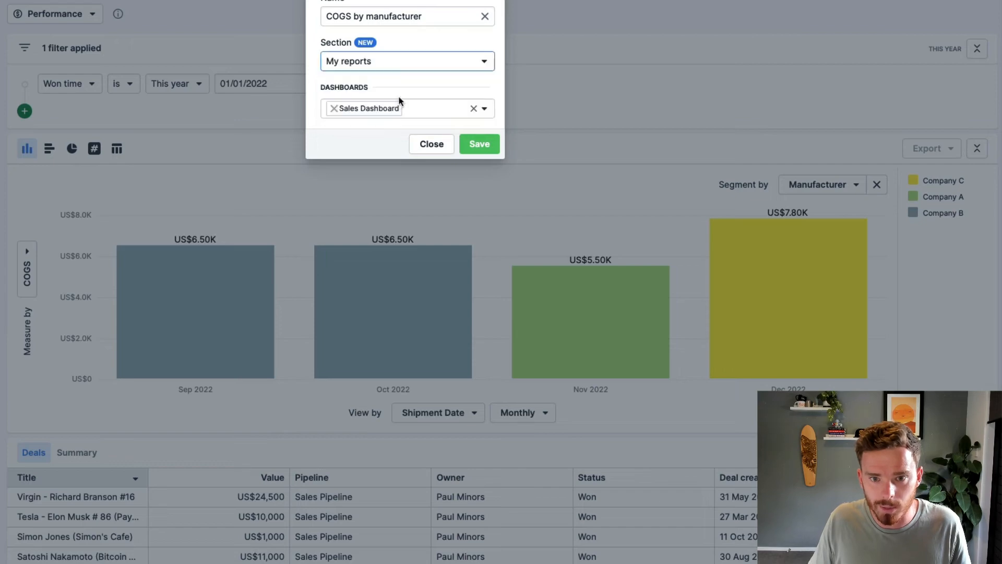
{"action": "left_click", "coordinate": [479, 144]}
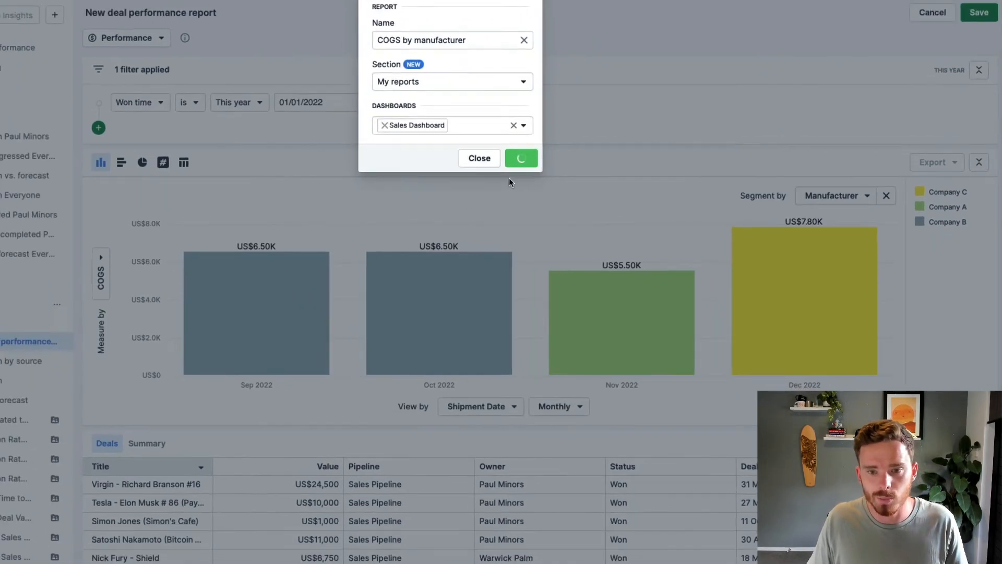
Step: Review the new report on the Sales Dashboard, then open Deals Won by Source
{"action": "left_click", "coordinate": [521, 158]}
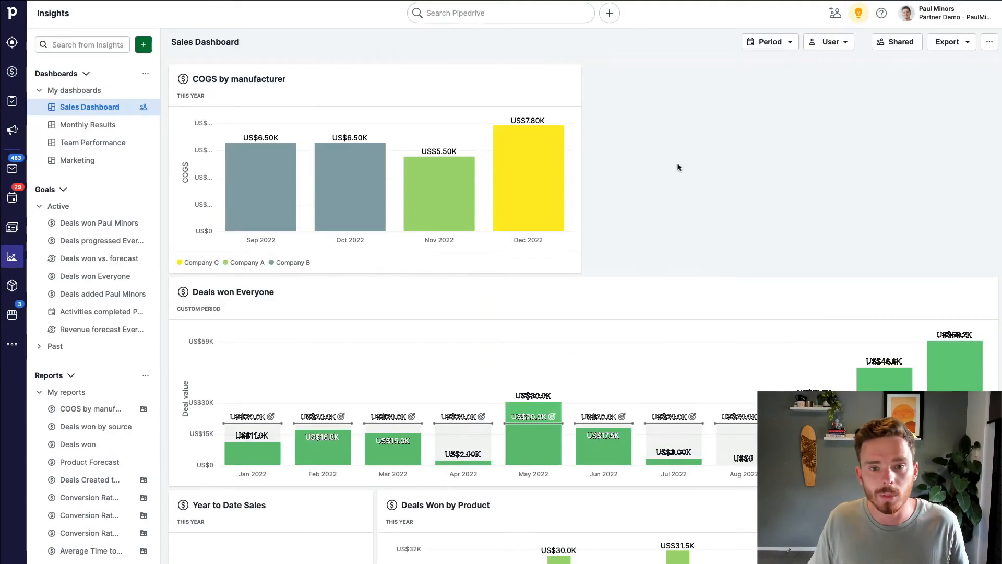
{"action": "scroll", "scroll_direction": "down", "scroll_amount": 3}
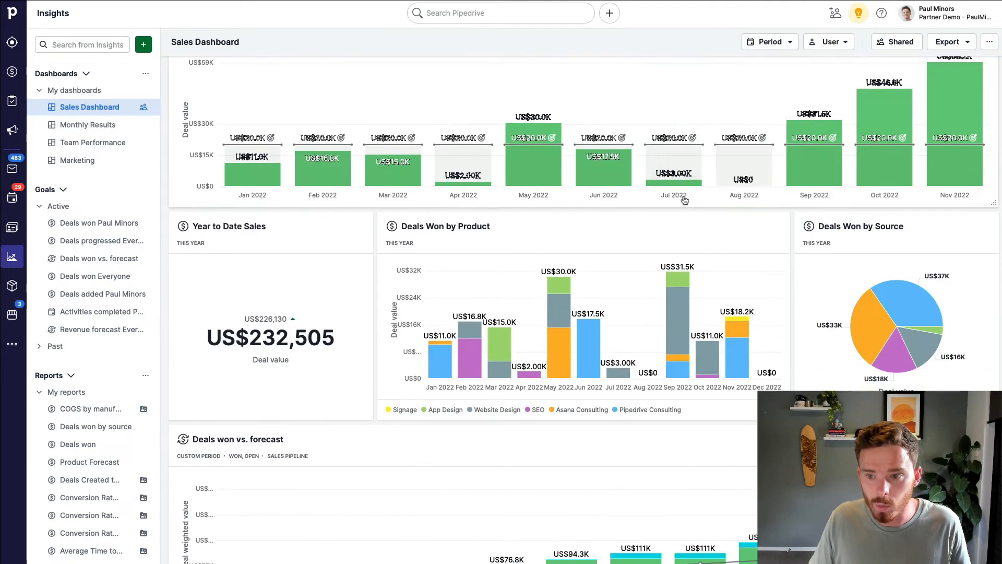
{"action": "left_click", "coordinate": [859, 226]}
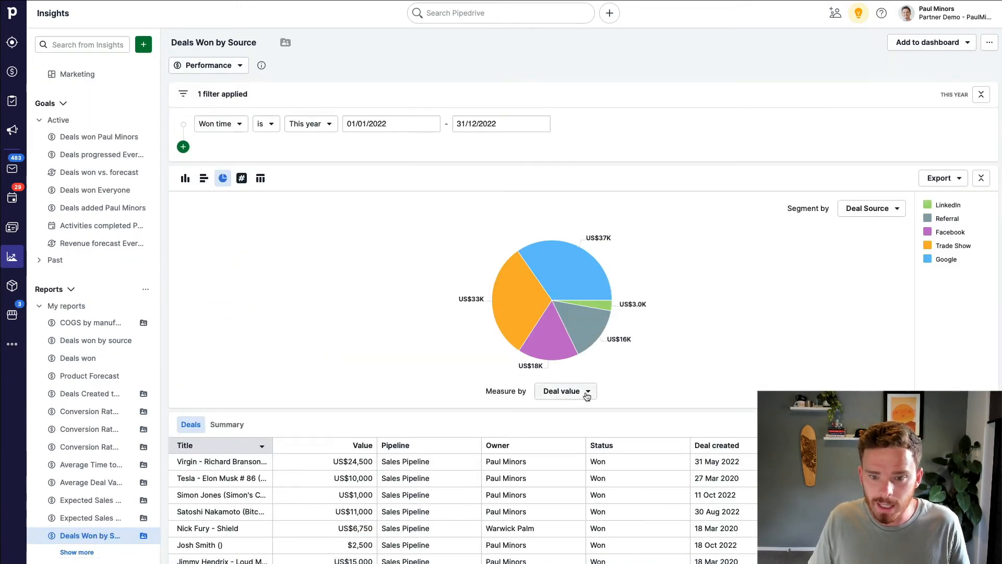
{"action": "left_click", "coordinate": [870, 209]}
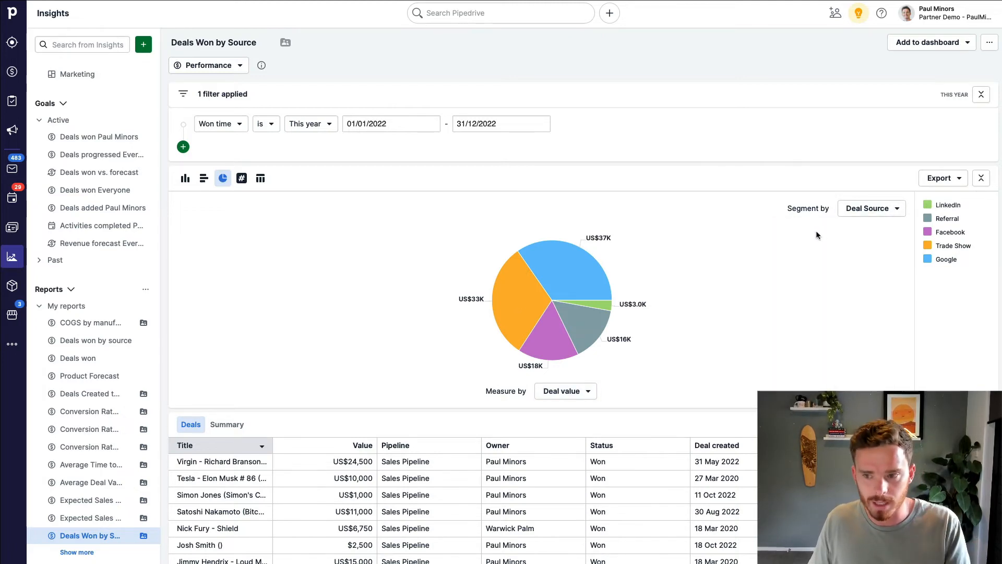
{"action": "mouse_move", "coordinate": [949, 228]}
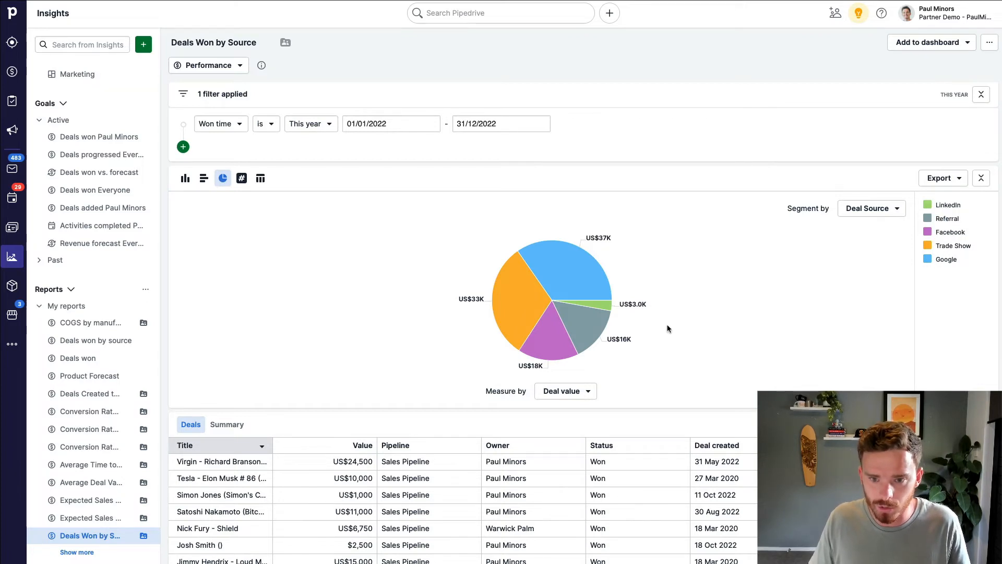
{"action": "mouse_move", "coordinate": [564, 338]}
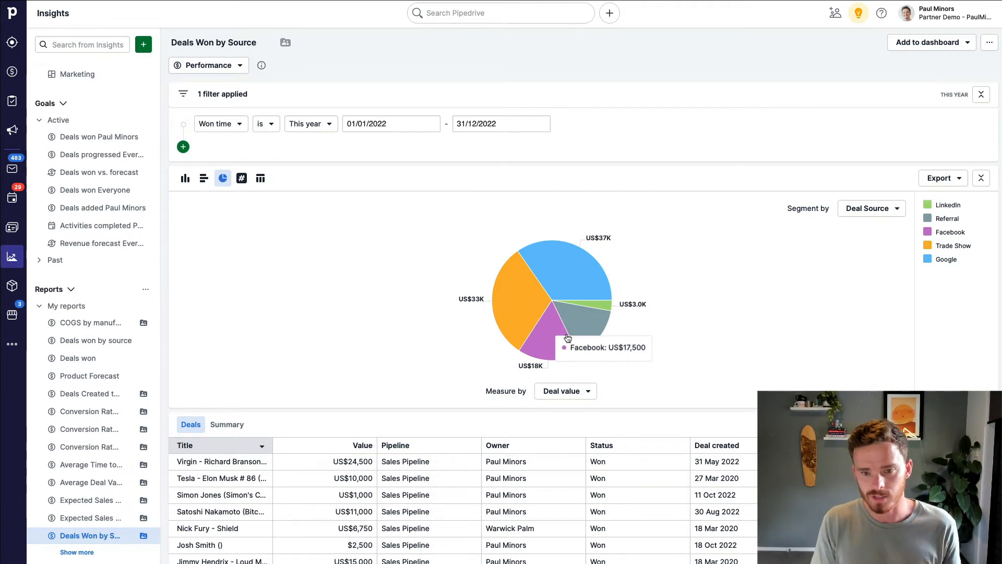
{"action": "mouse_move", "coordinate": [615, 307]}
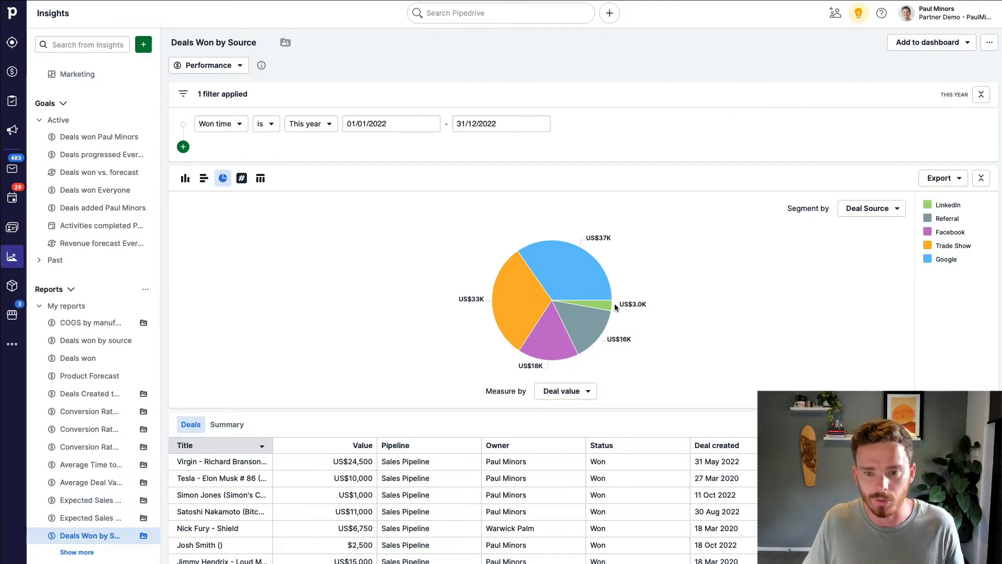
{"action": "left_click", "coordinate": [56, 74]}
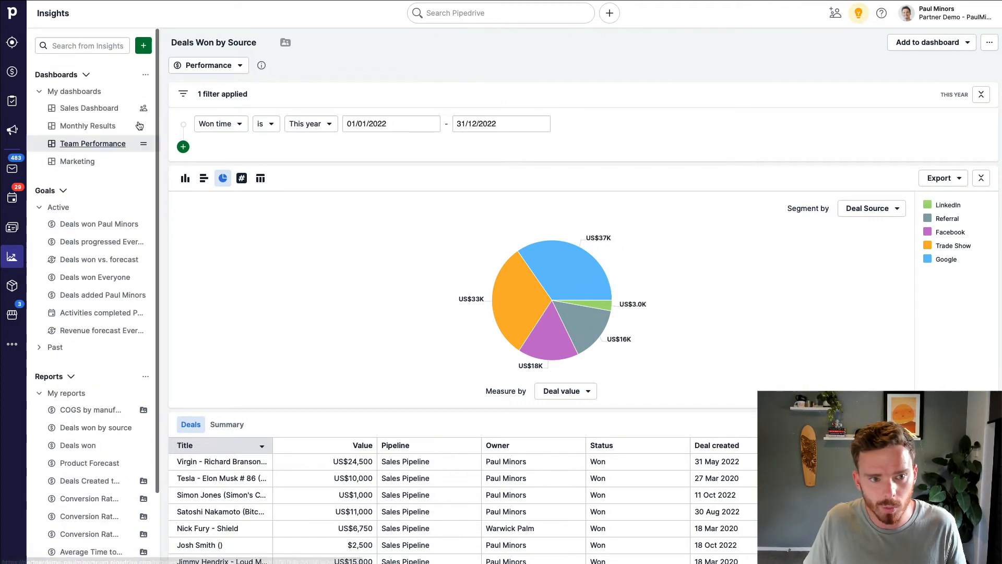
Step: Open the Conversion Rate by Source report from My reports
{"action": "left_click", "coordinate": [90, 446]}
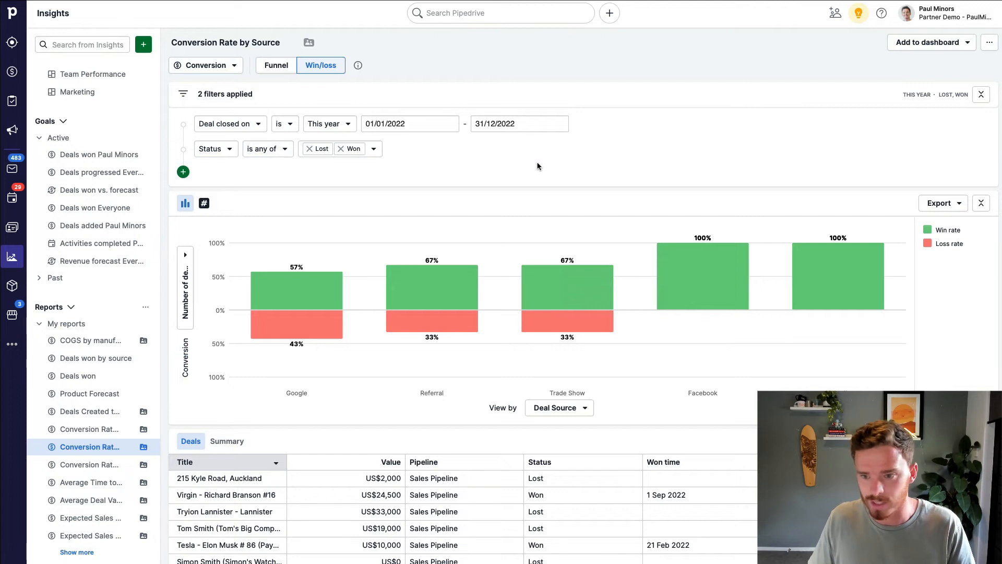
{"action": "mouse_move", "coordinate": [456, 401]}
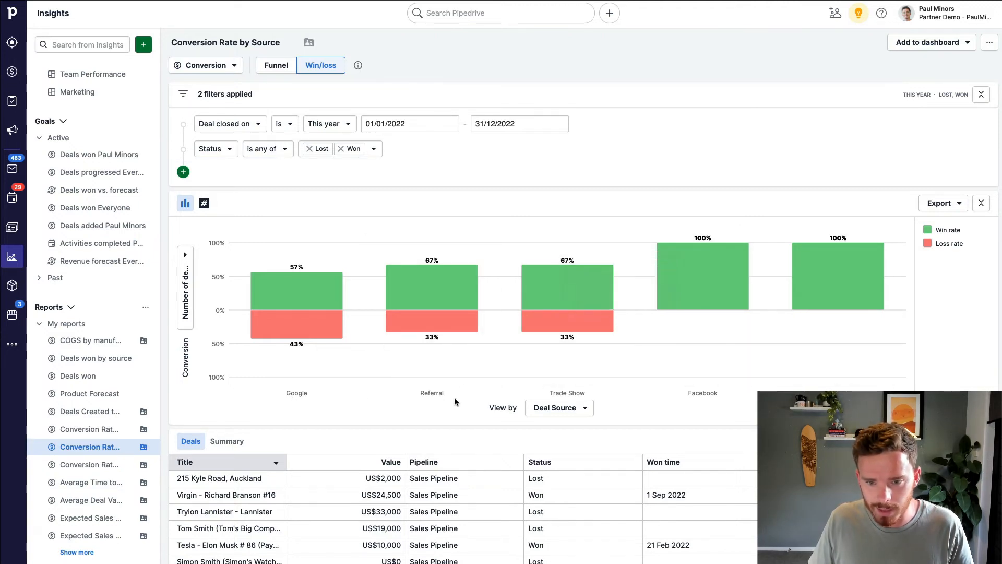
{"action": "mouse_move", "coordinate": [534, 397]}
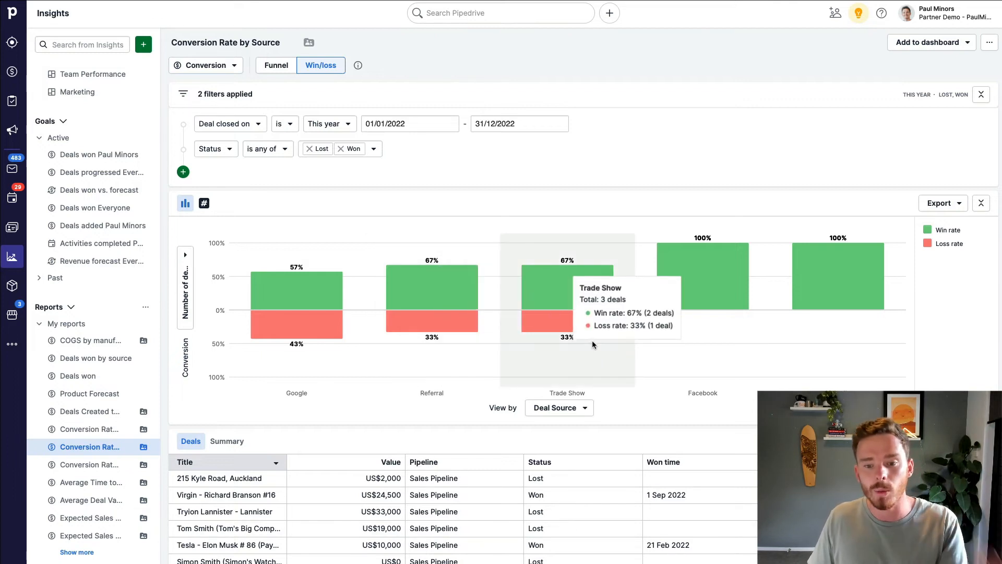
{"action": "mouse_move", "coordinate": [748, 399]}
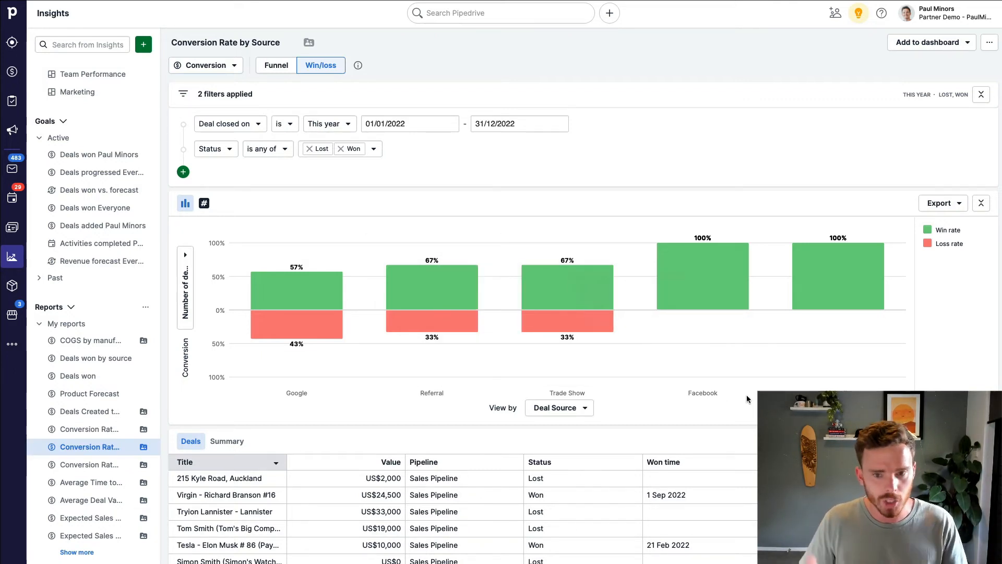
Step: Open the commission-by-owner deal performance report and show its Measure by fields
{"action": "left_click", "coordinate": [99, 340]}
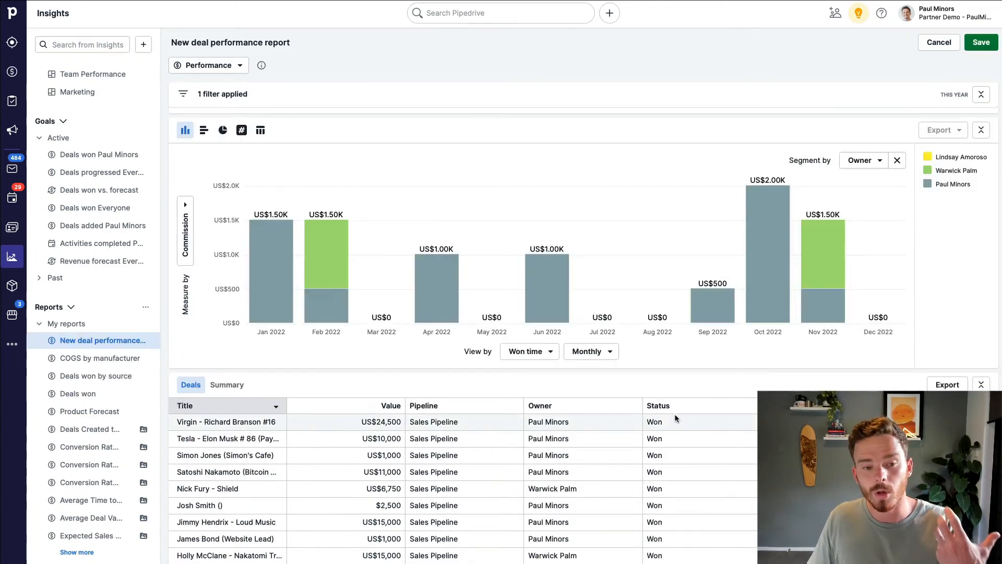
{"action": "left_click", "coordinate": [185, 230]}
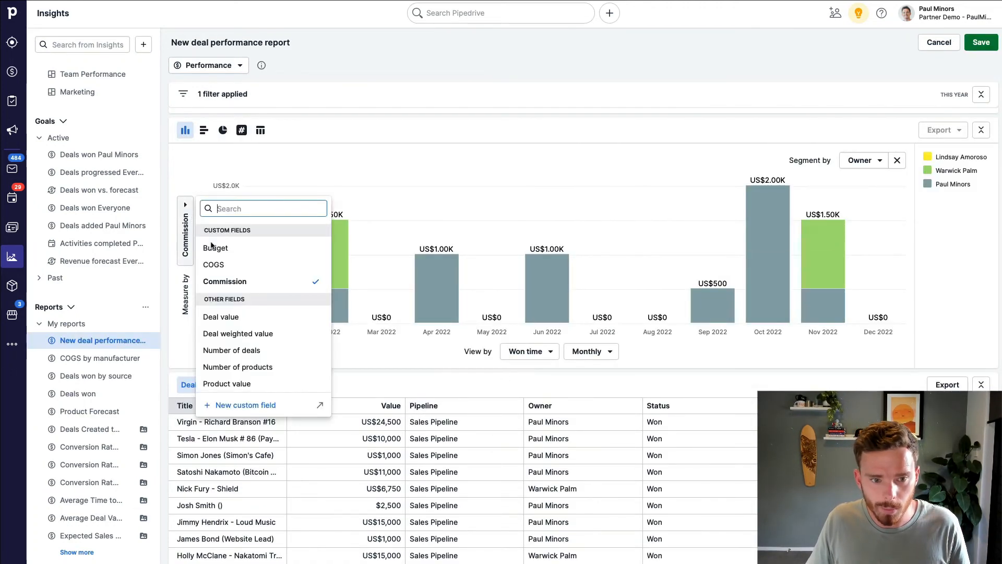
{"action": "mouse_move", "coordinate": [414, 348]}
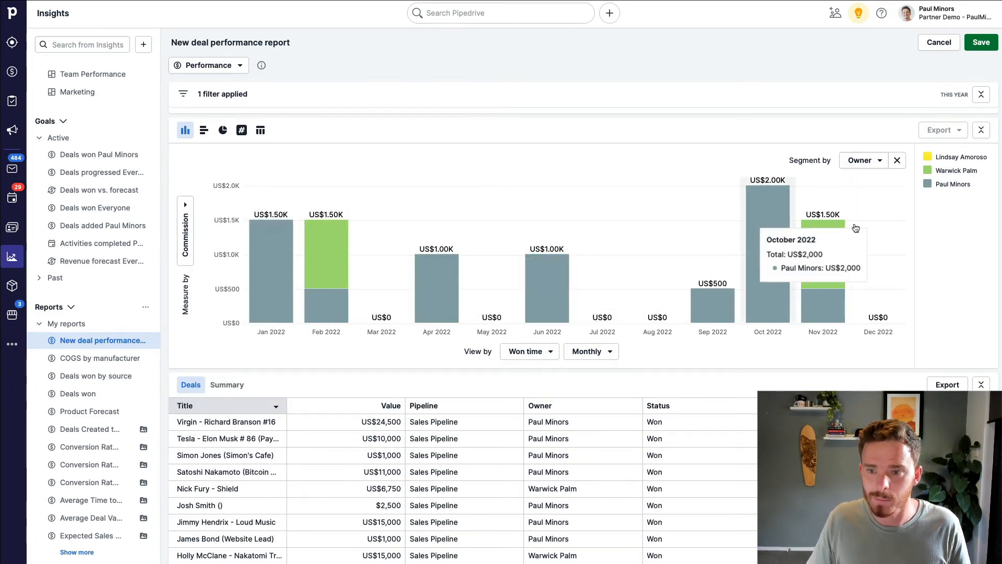
{"action": "mouse_move", "coordinate": [782, 350]}
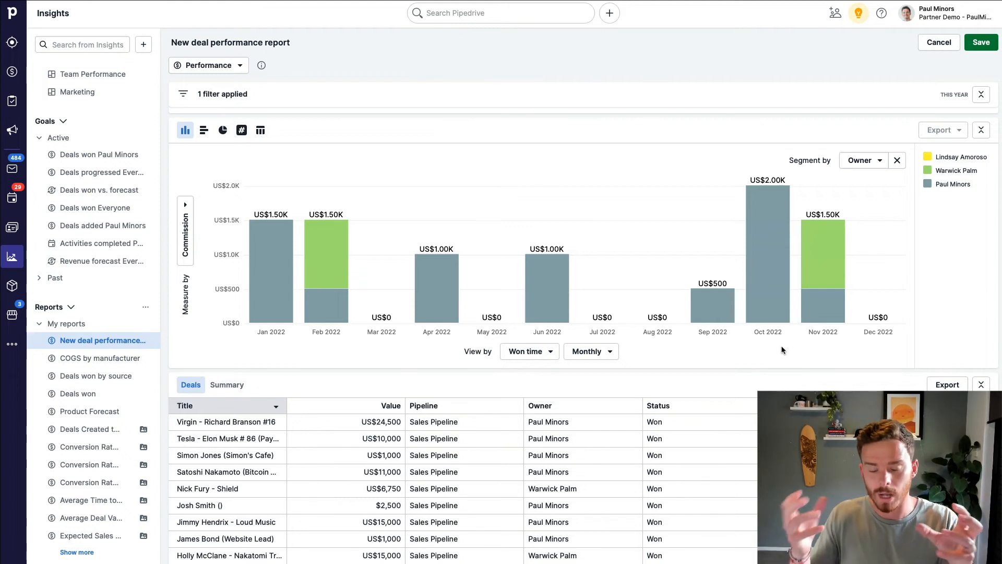